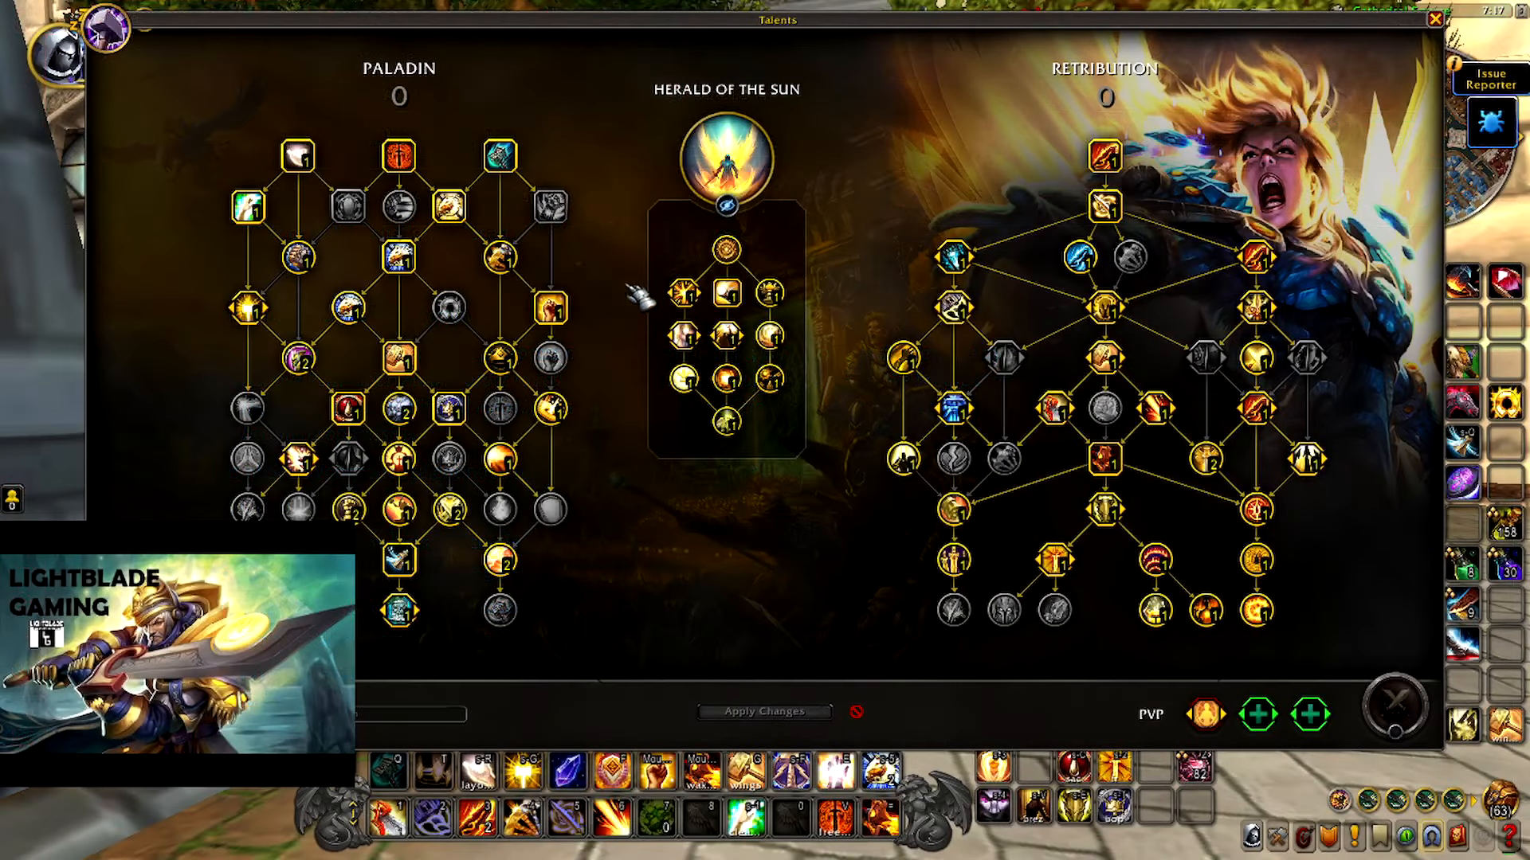
{"action": "mouse_move", "coordinate": [452, 204]}
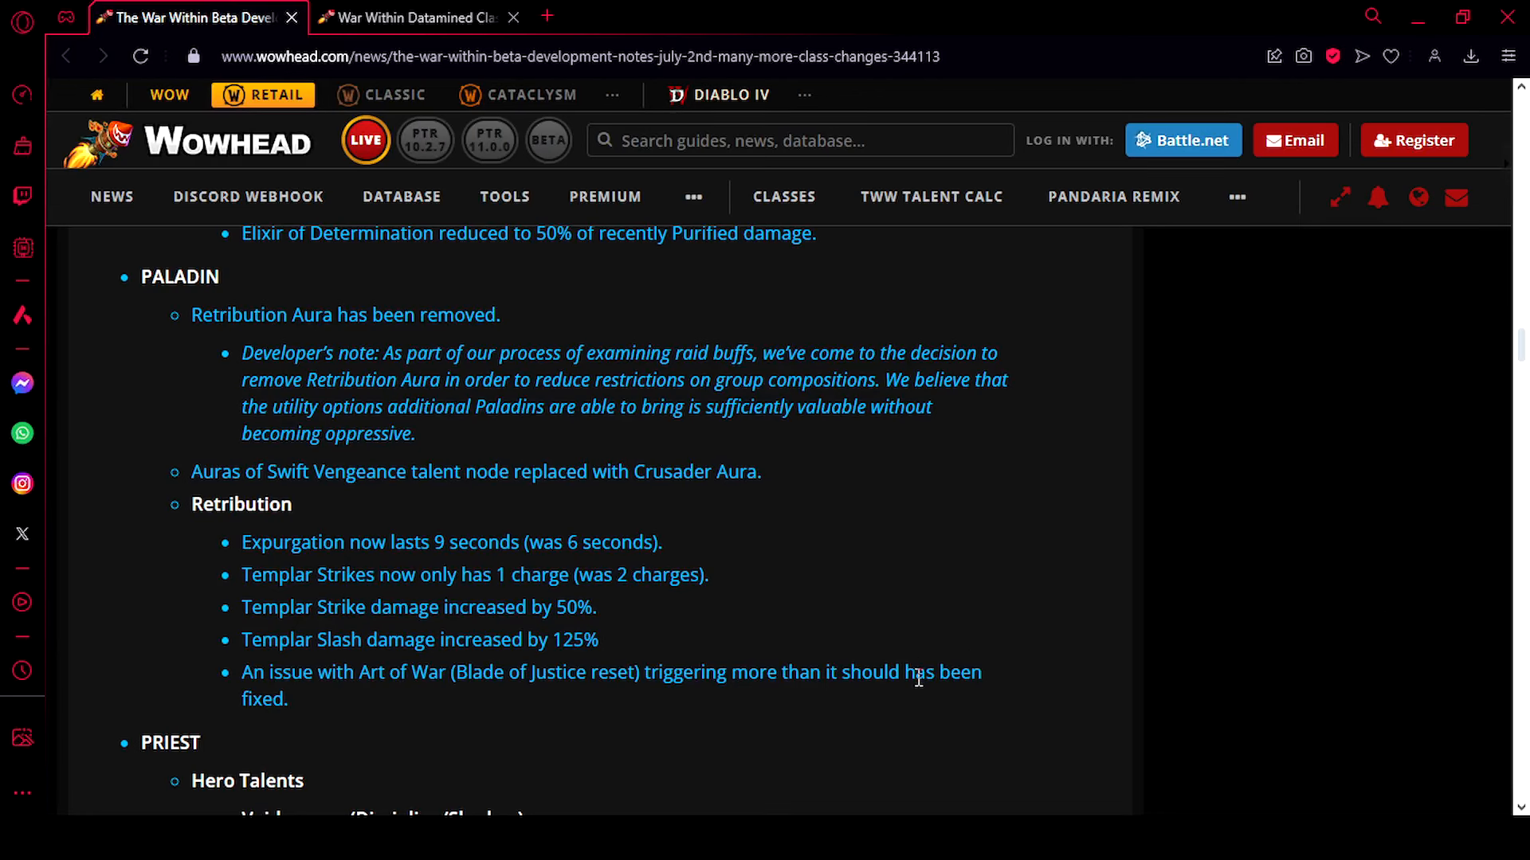
{"action": "mouse_move", "coordinate": [669, 551]}
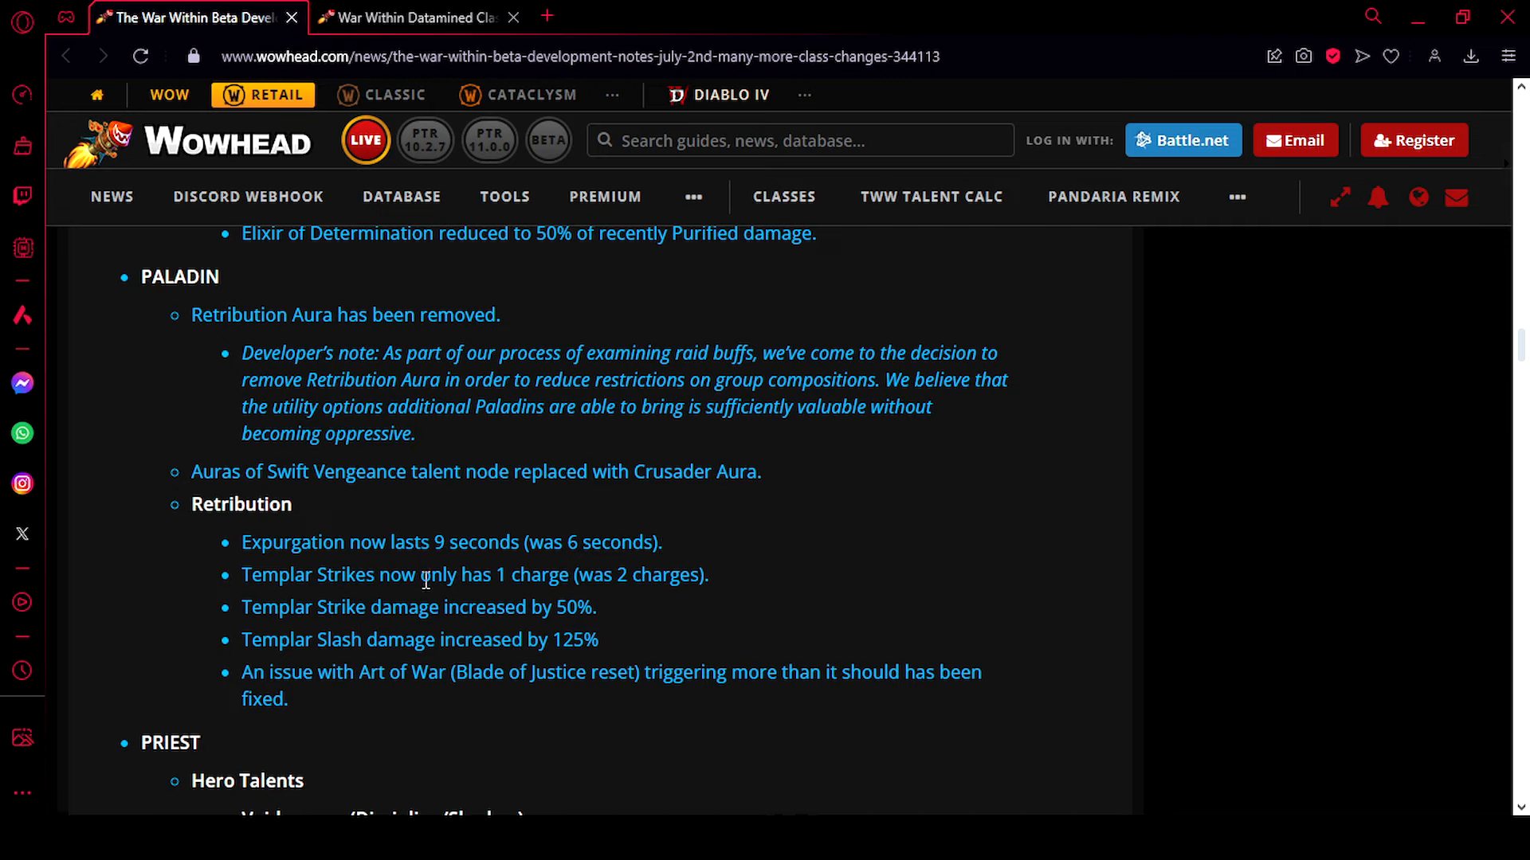
{"action": "mouse_move", "coordinate": [676, 589]}
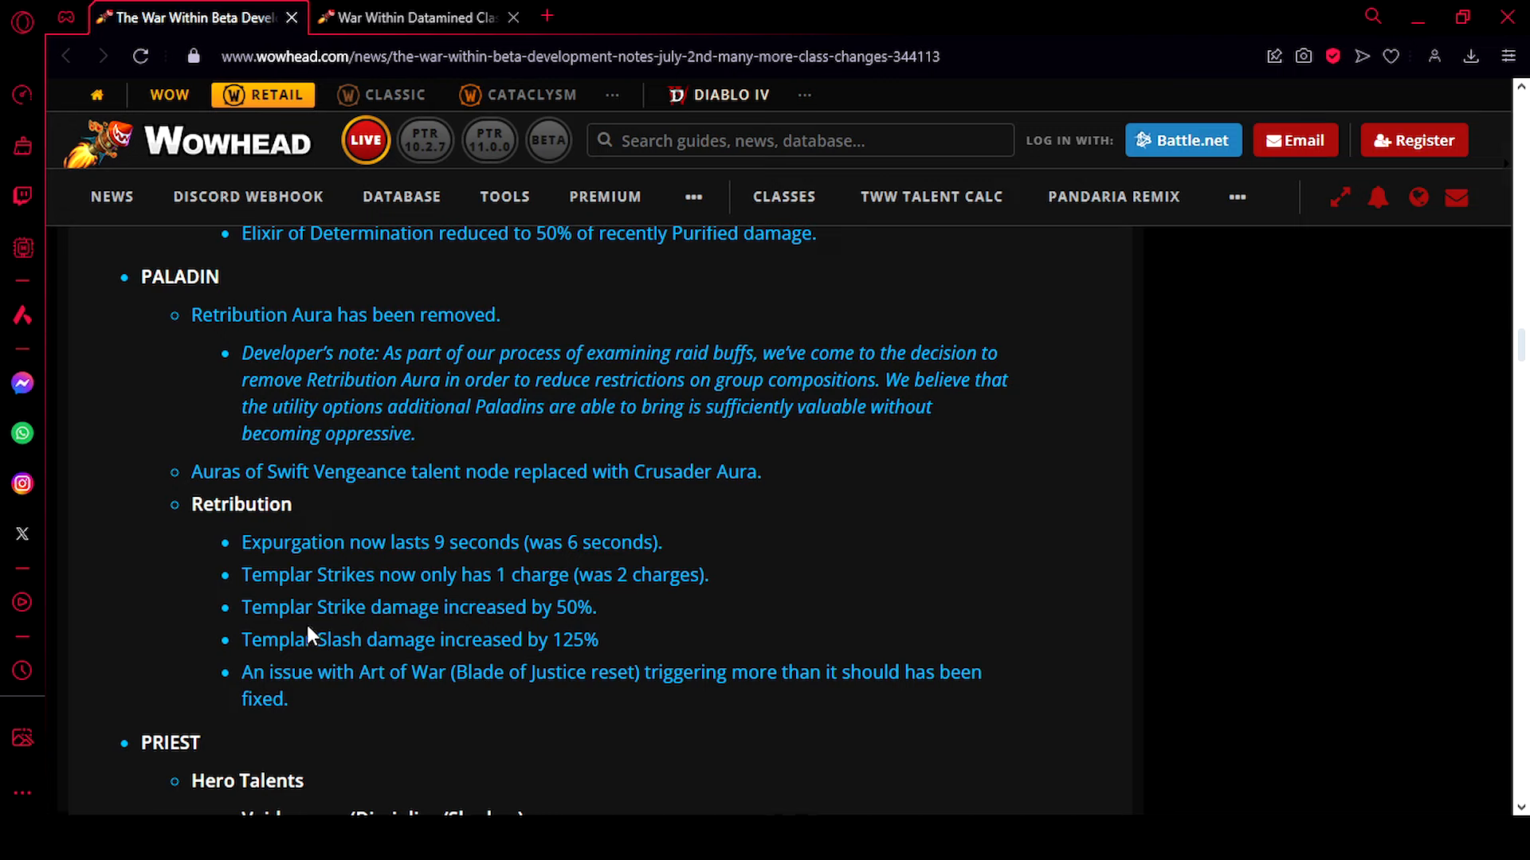
{"action": "mouse_move", "coordinate": [592, 631]}
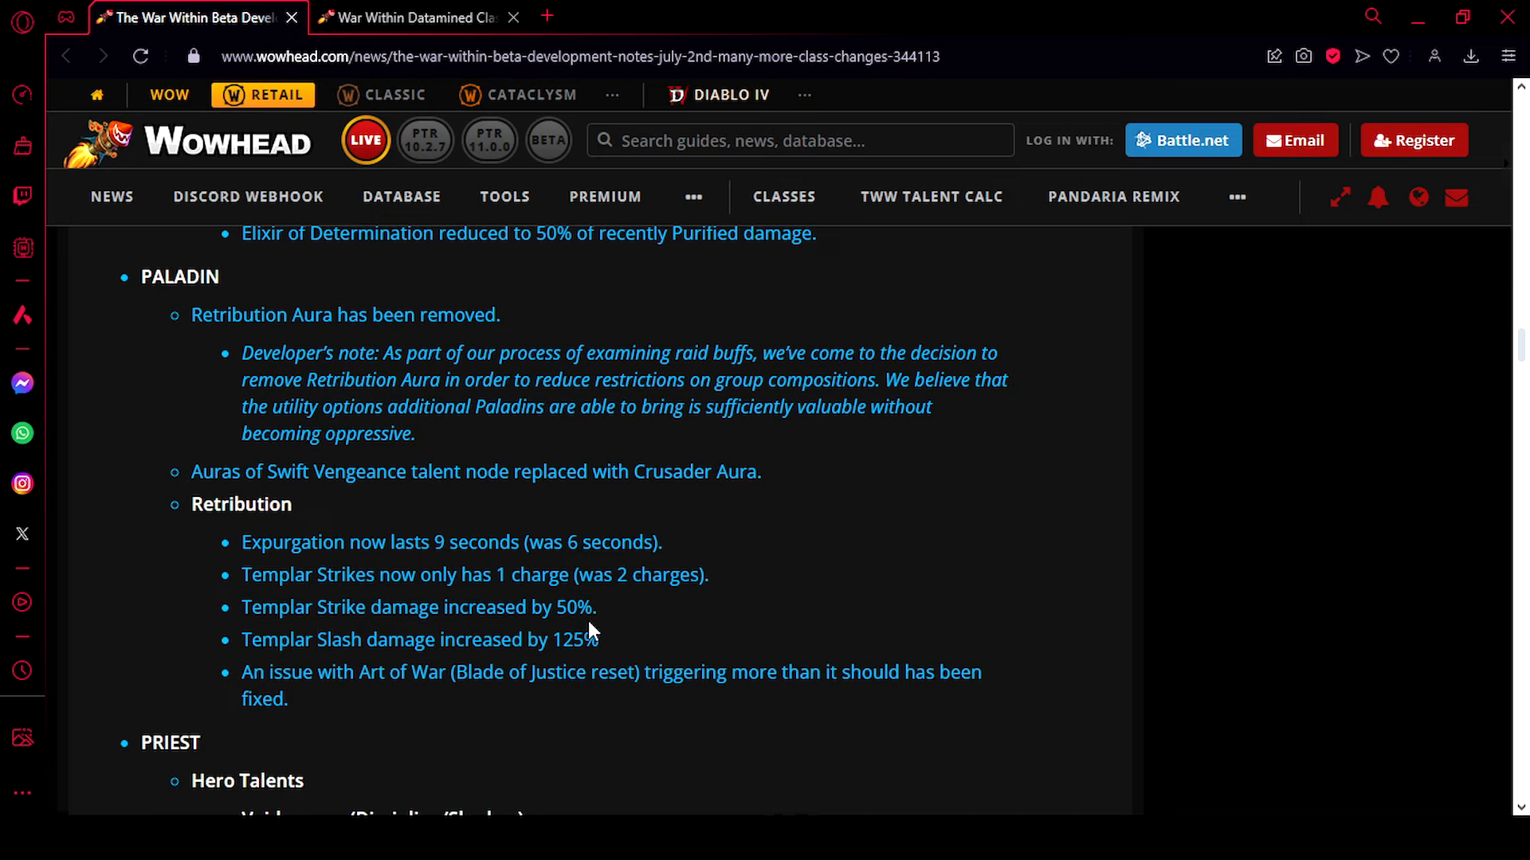
{"action": "mouse_move", "coordinate": [554, 641]}
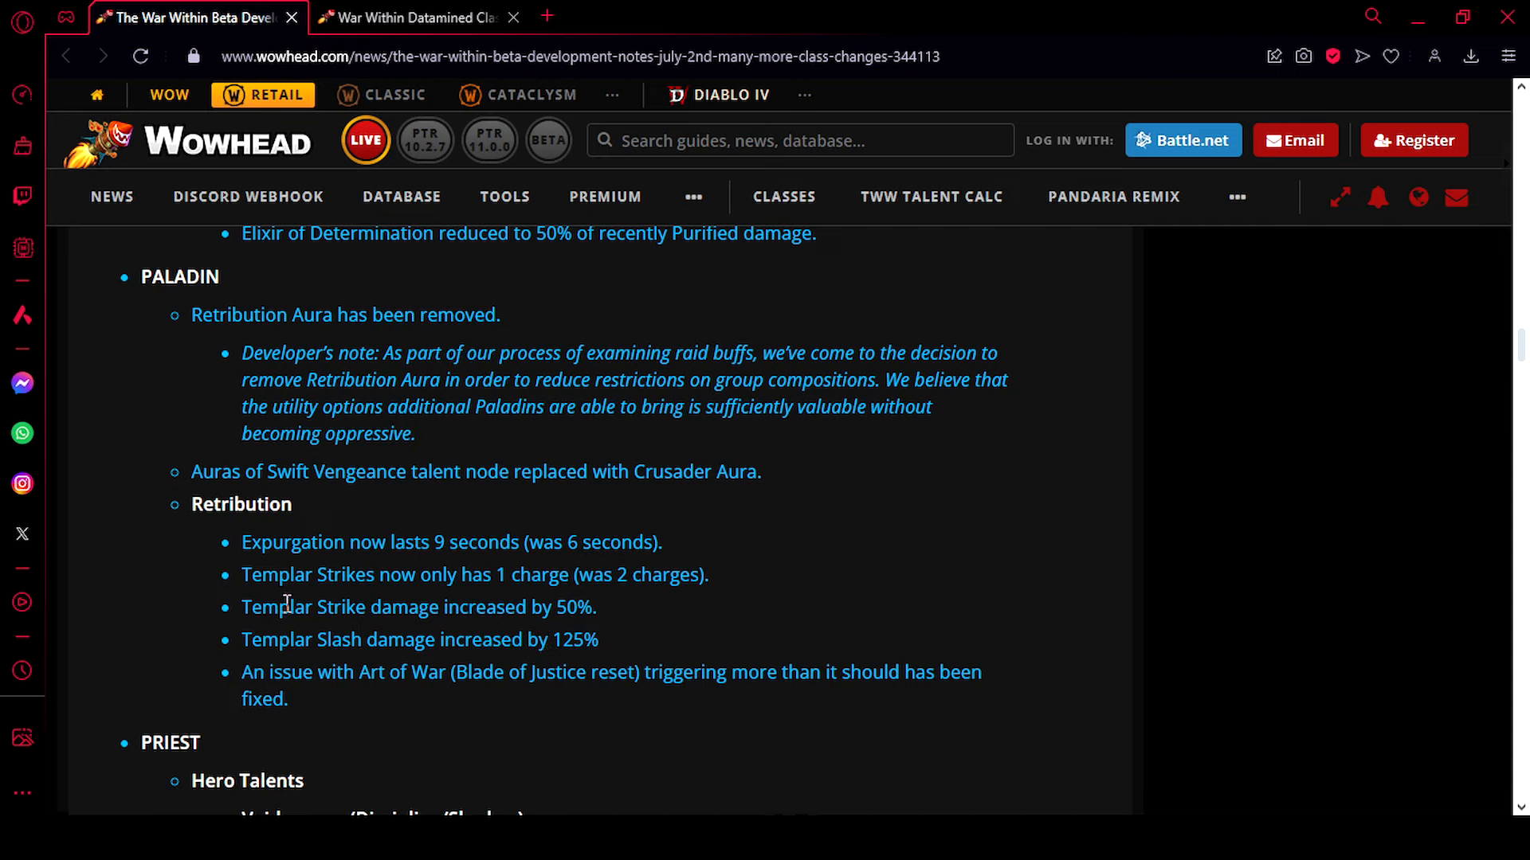
{"action": "mouse_move", "coordinate": [650, 667]}
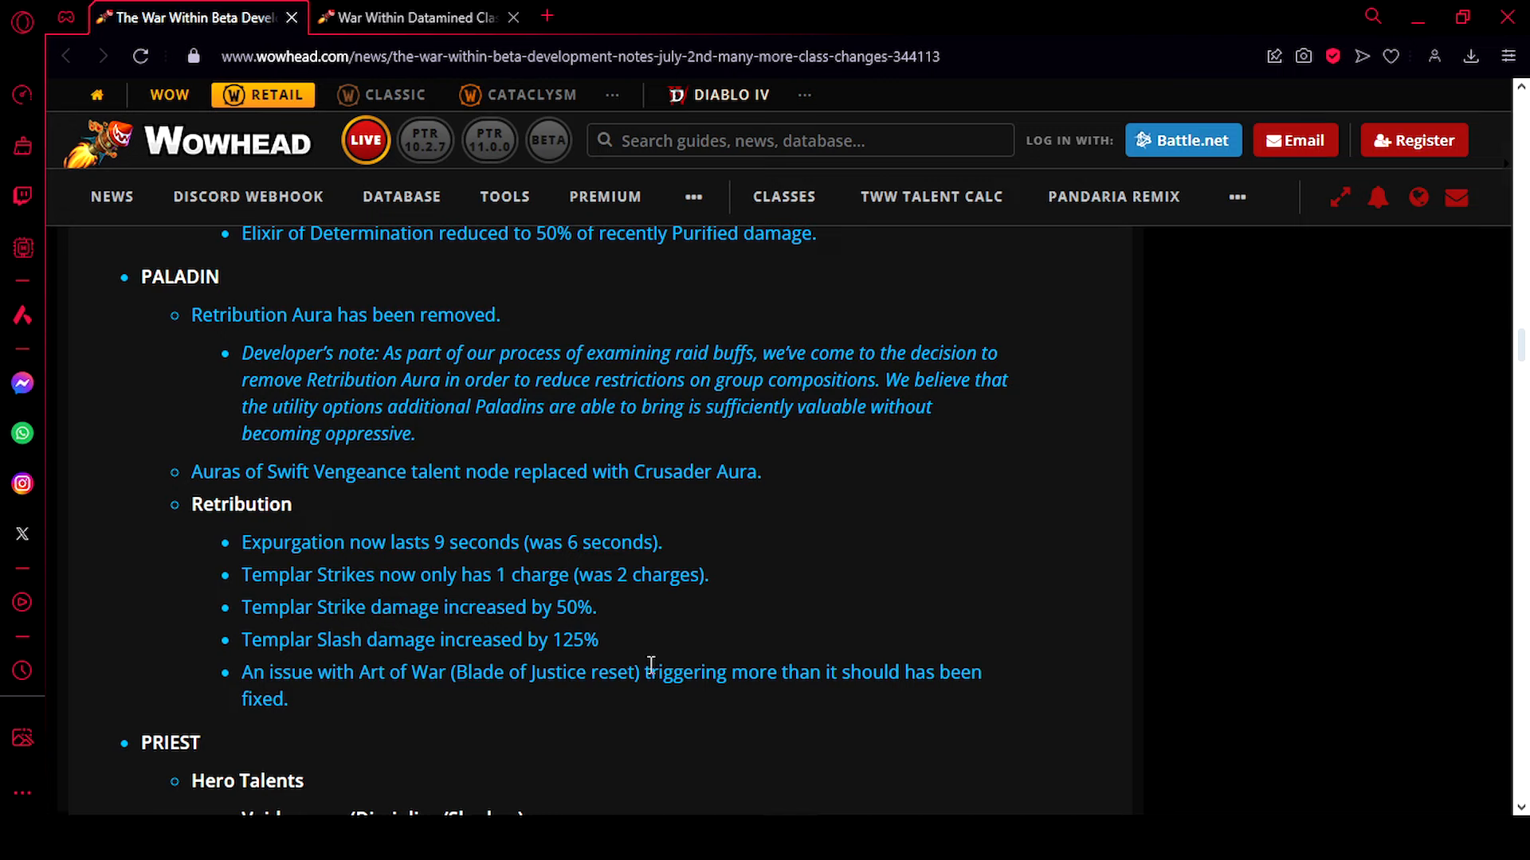
{"action": "mouse_move", "coordinate": [635, 641]}
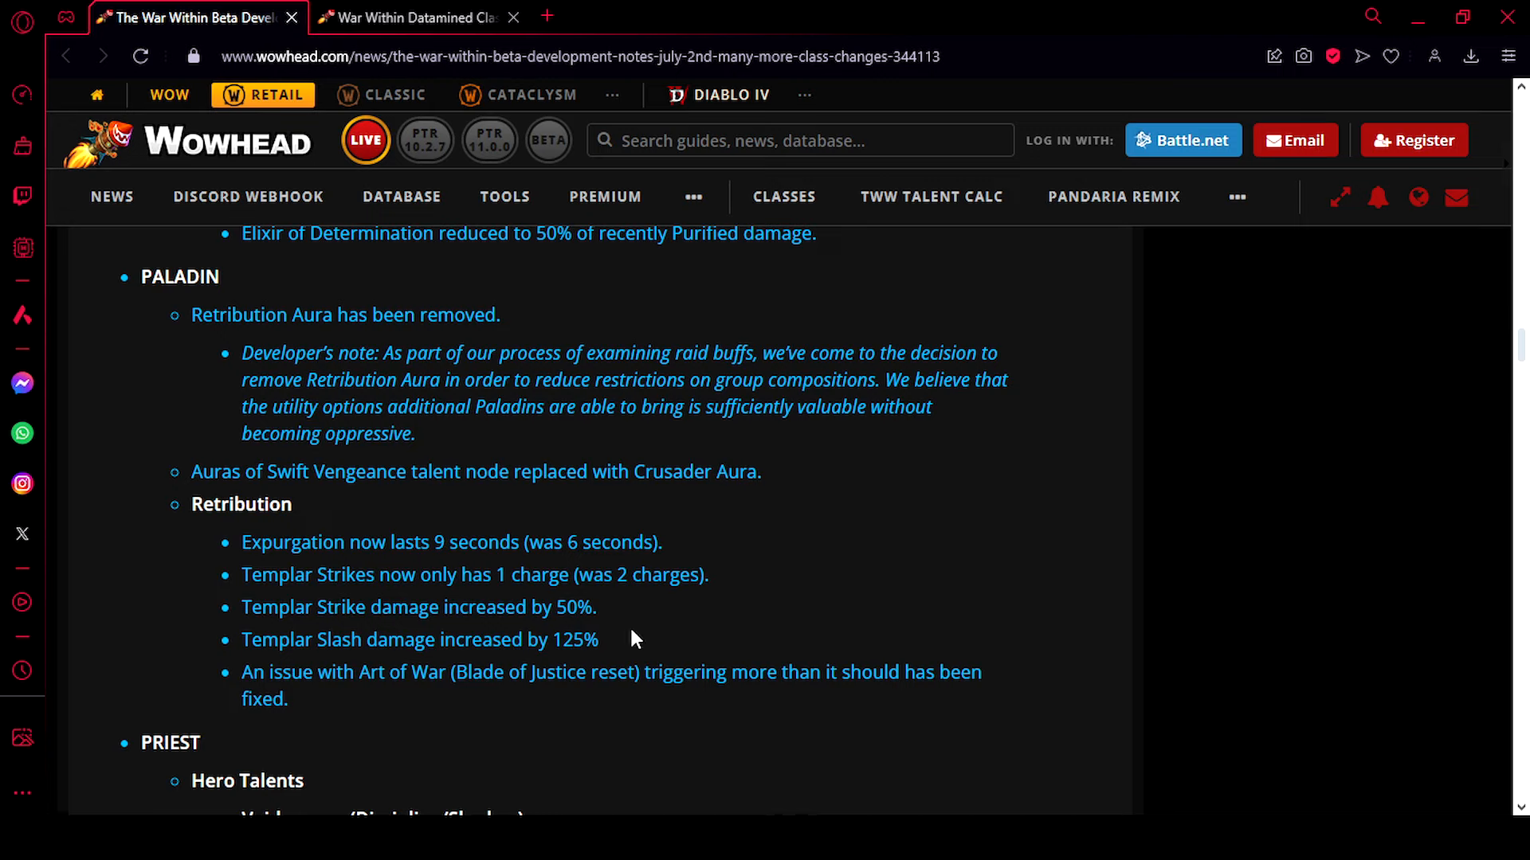
{"action": "mouse_move", "coordinate": [811, 551]}
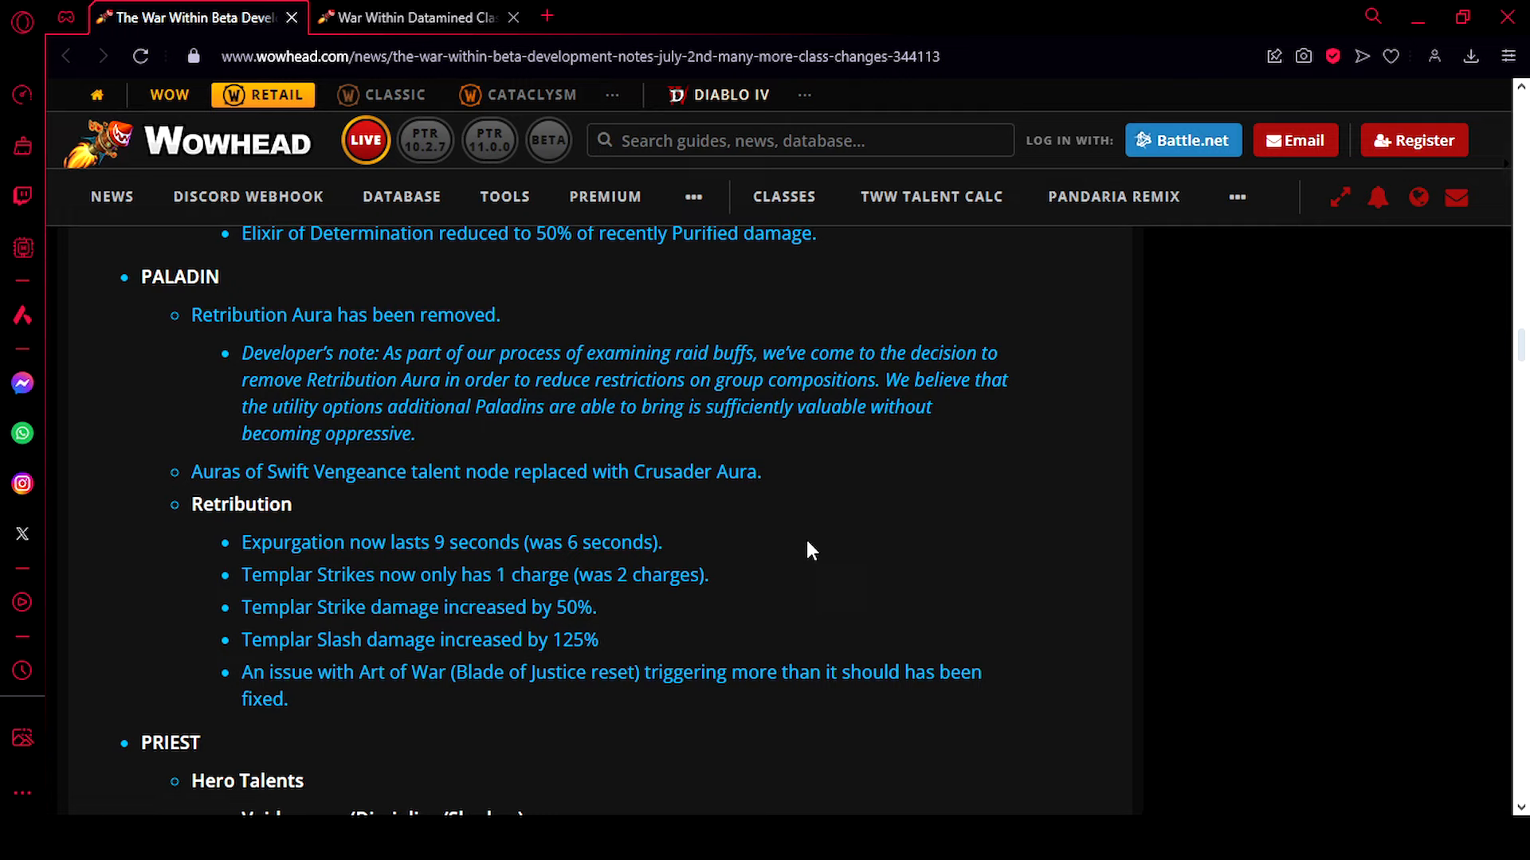
{"action": "mouse_move", "coordinate": [788, 594]}
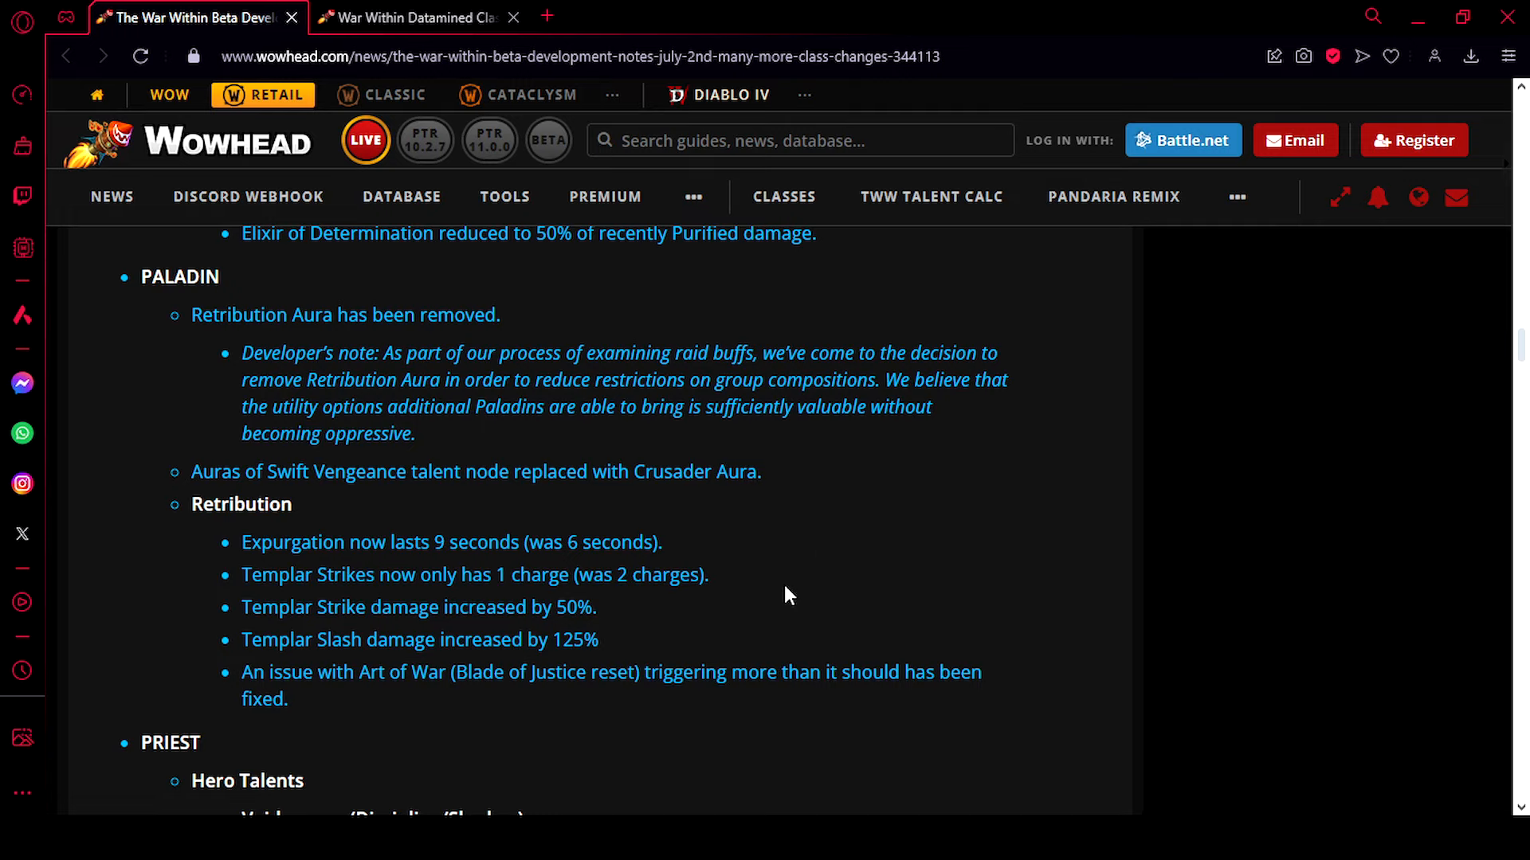
{"action": "mouse_move", "coordinate": [826, 584]}
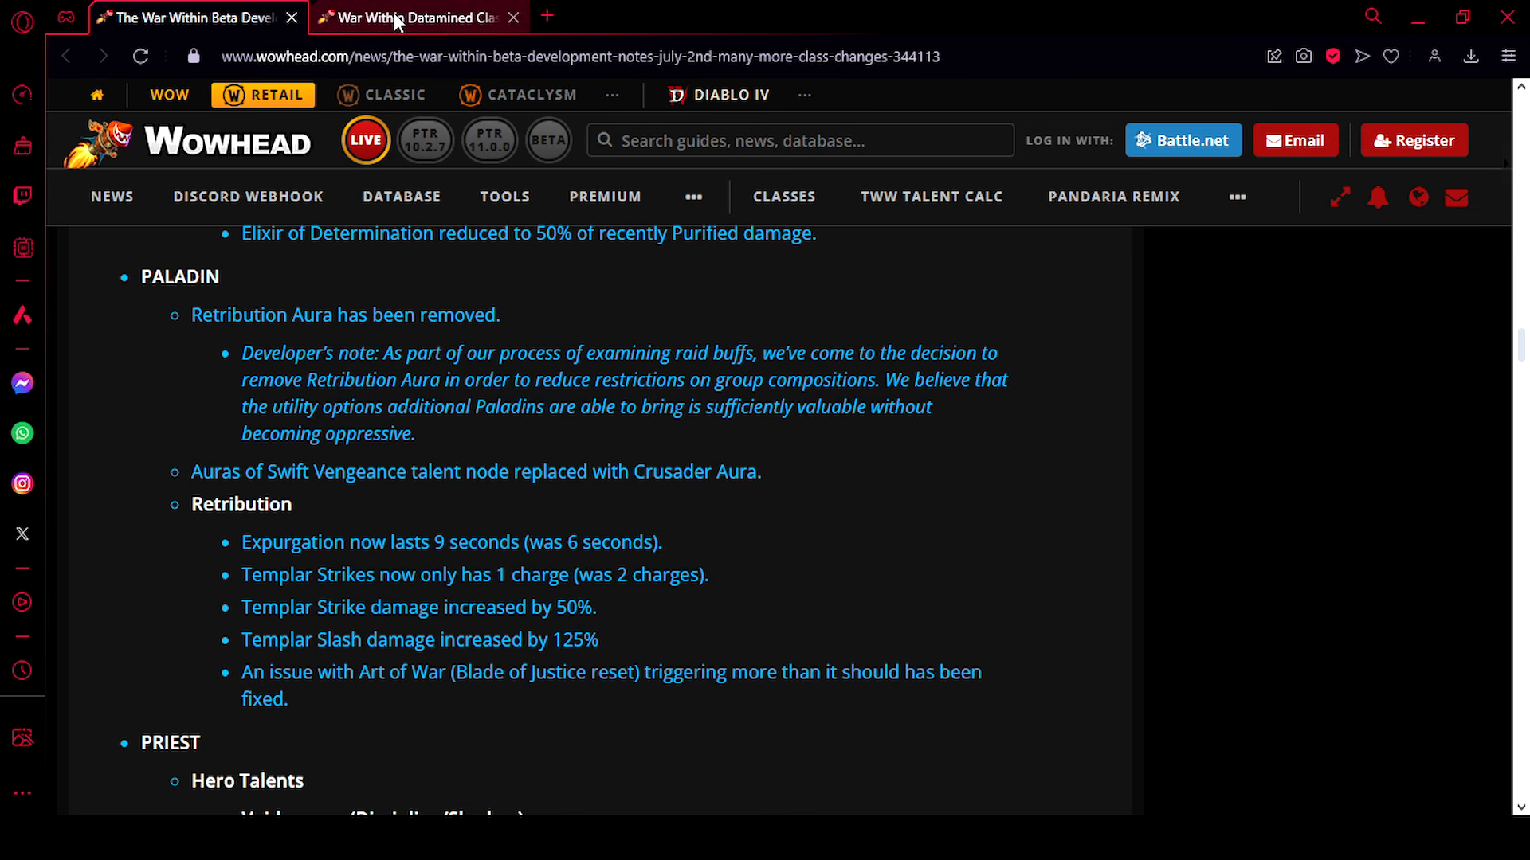
Bring up the datamined article's Talents (5) list, from Art of War to Templar Strikes
{"action": "left_click", "coordinate": [417, 18]}
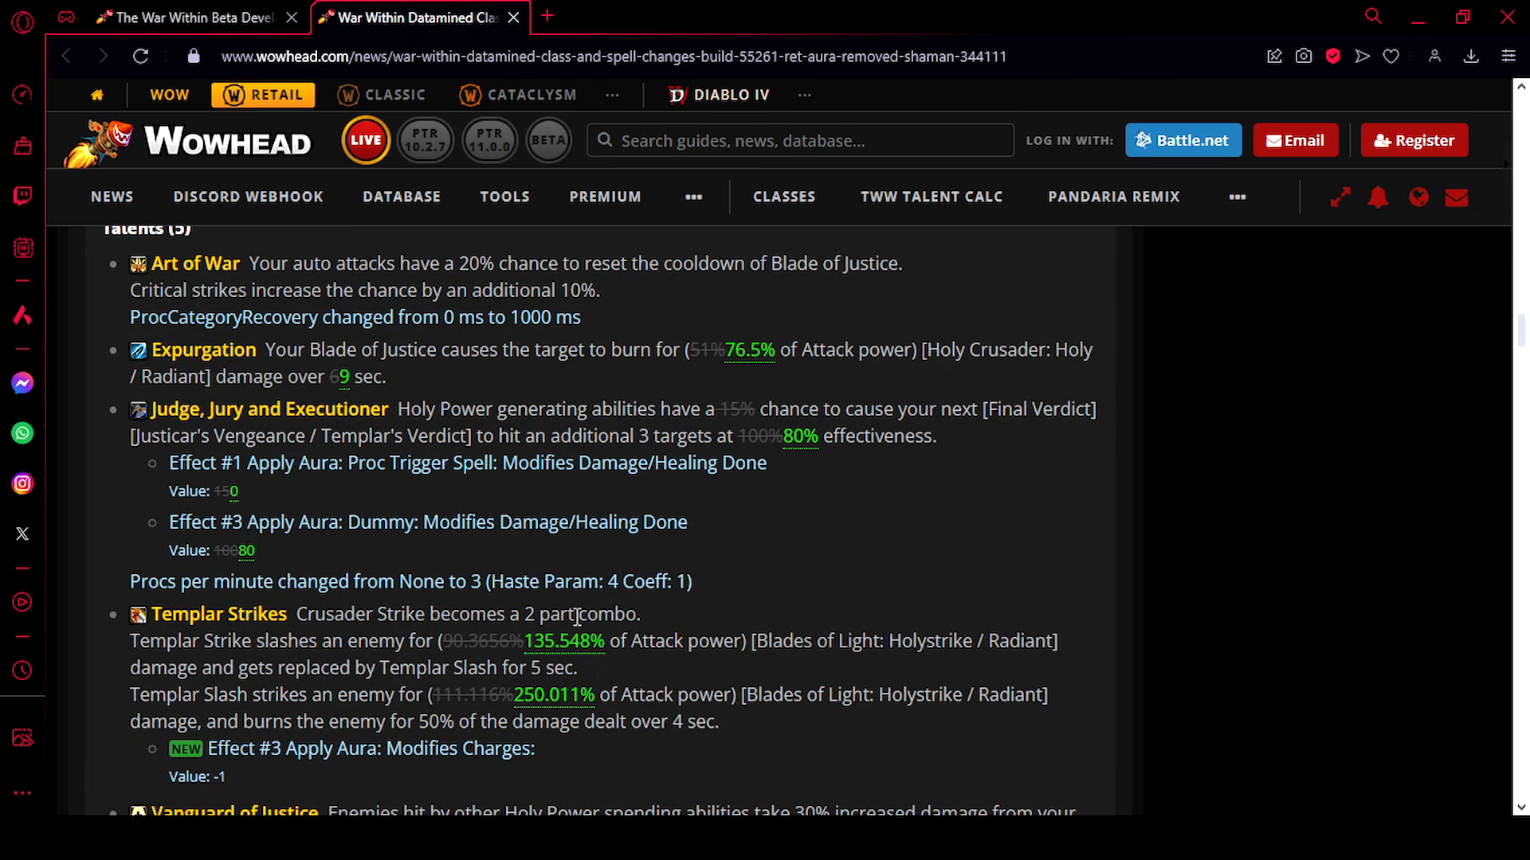
{"action": "scroll", "scroll_direction": "up", "scroll_amount": 3}
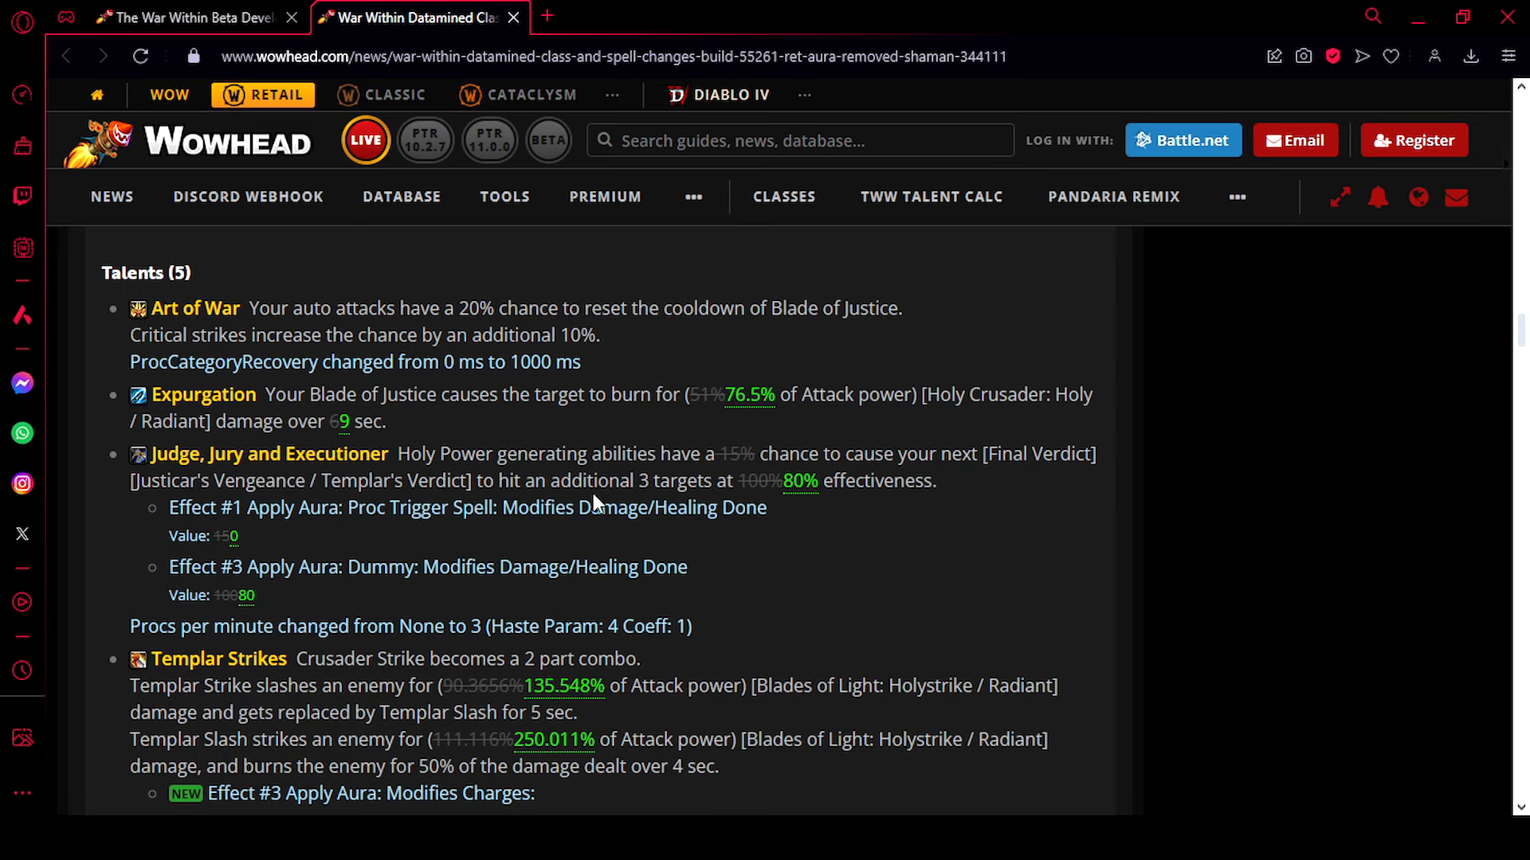
{"action": "mouse_move", "coordinate": [736, 442]}
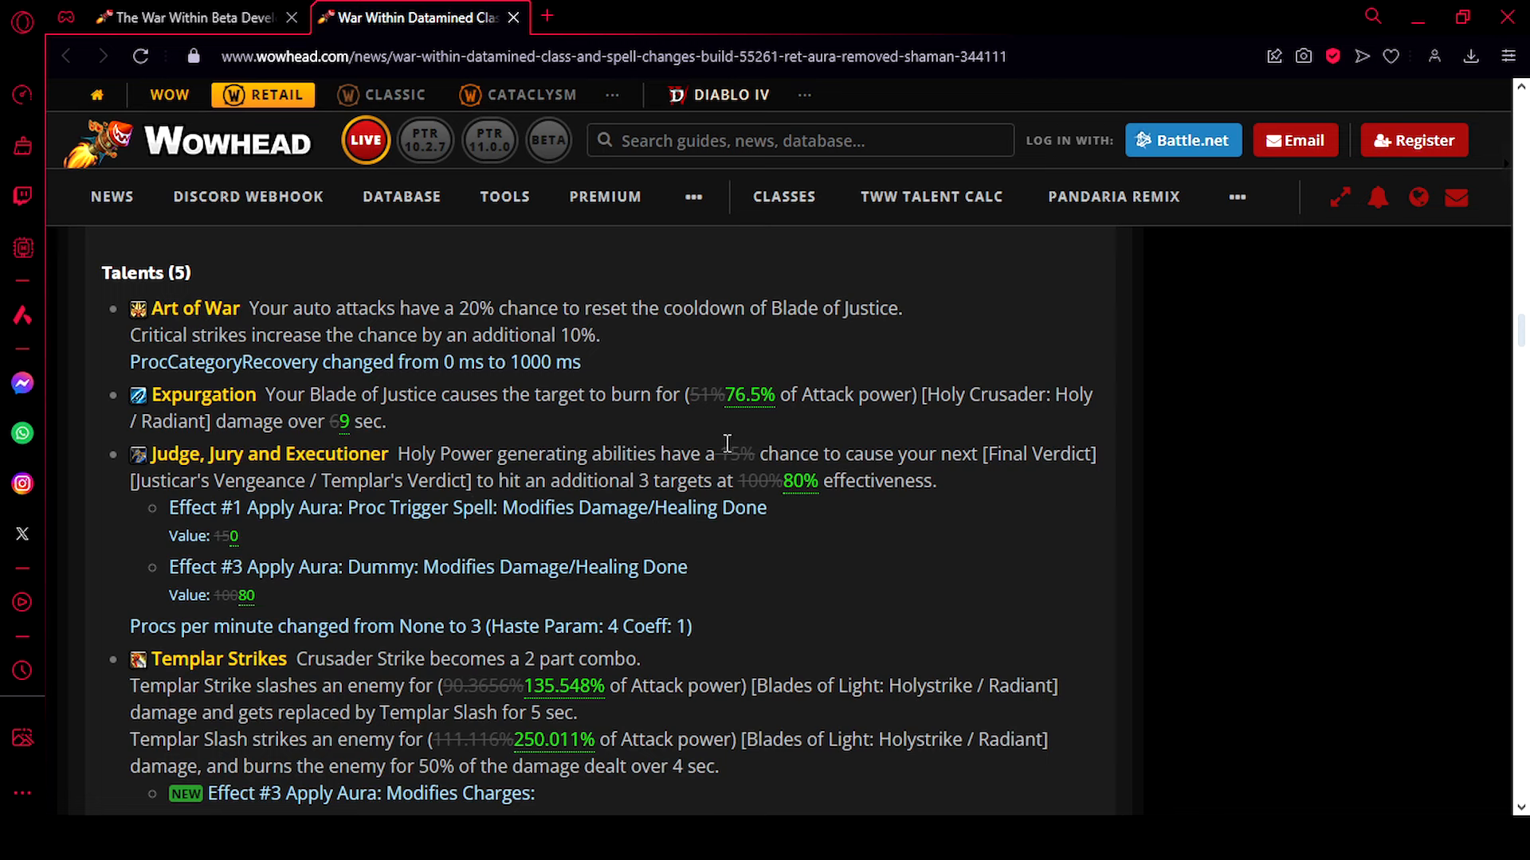
{"action": "mouse_move", "coordinate": [734, 456]}
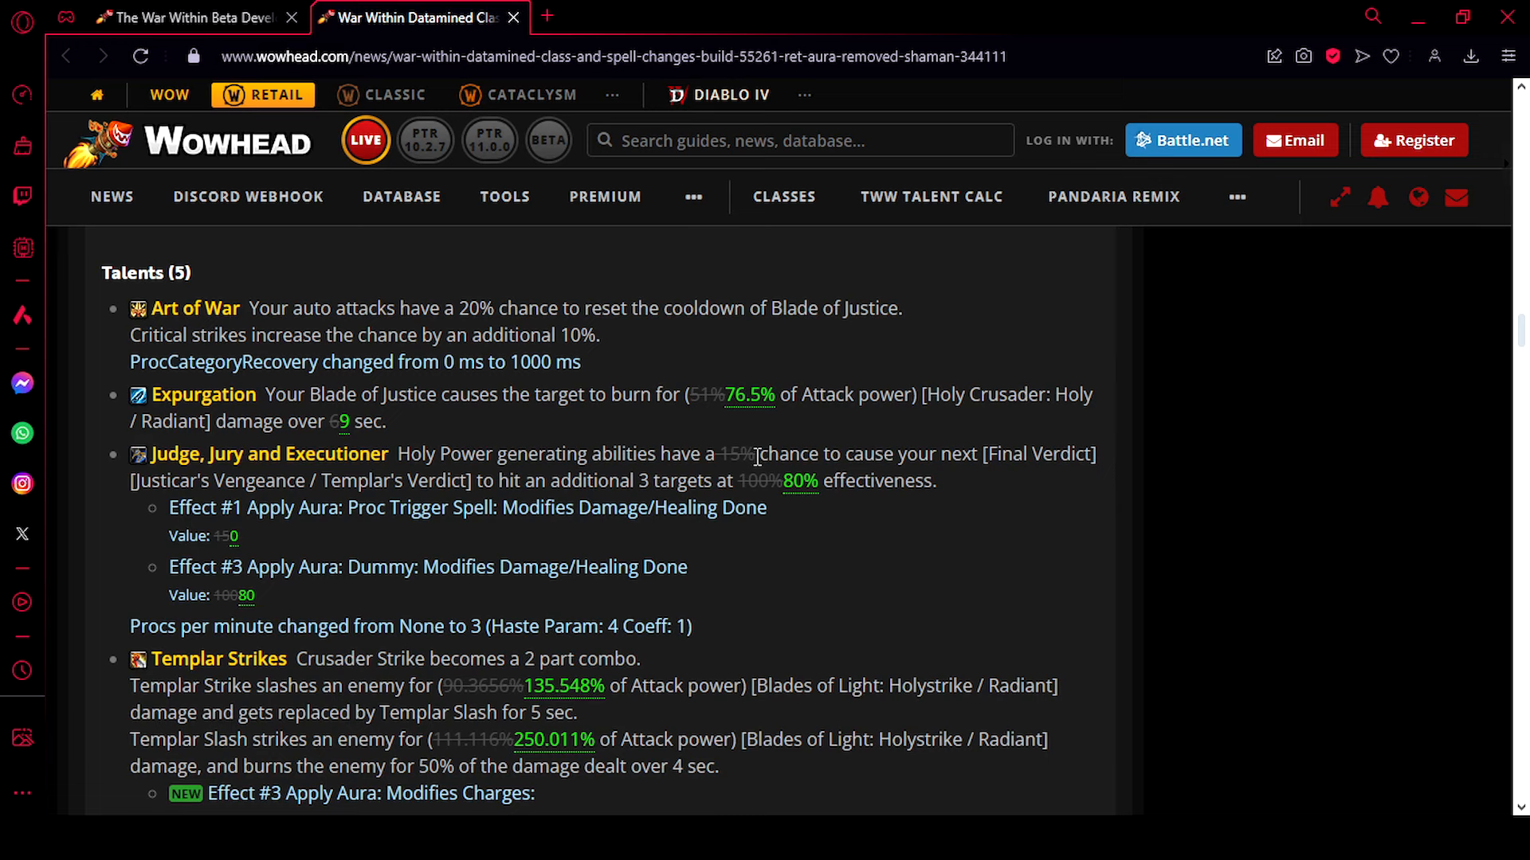
{"action": "mouse_move", "coordinate": [712, 447]}
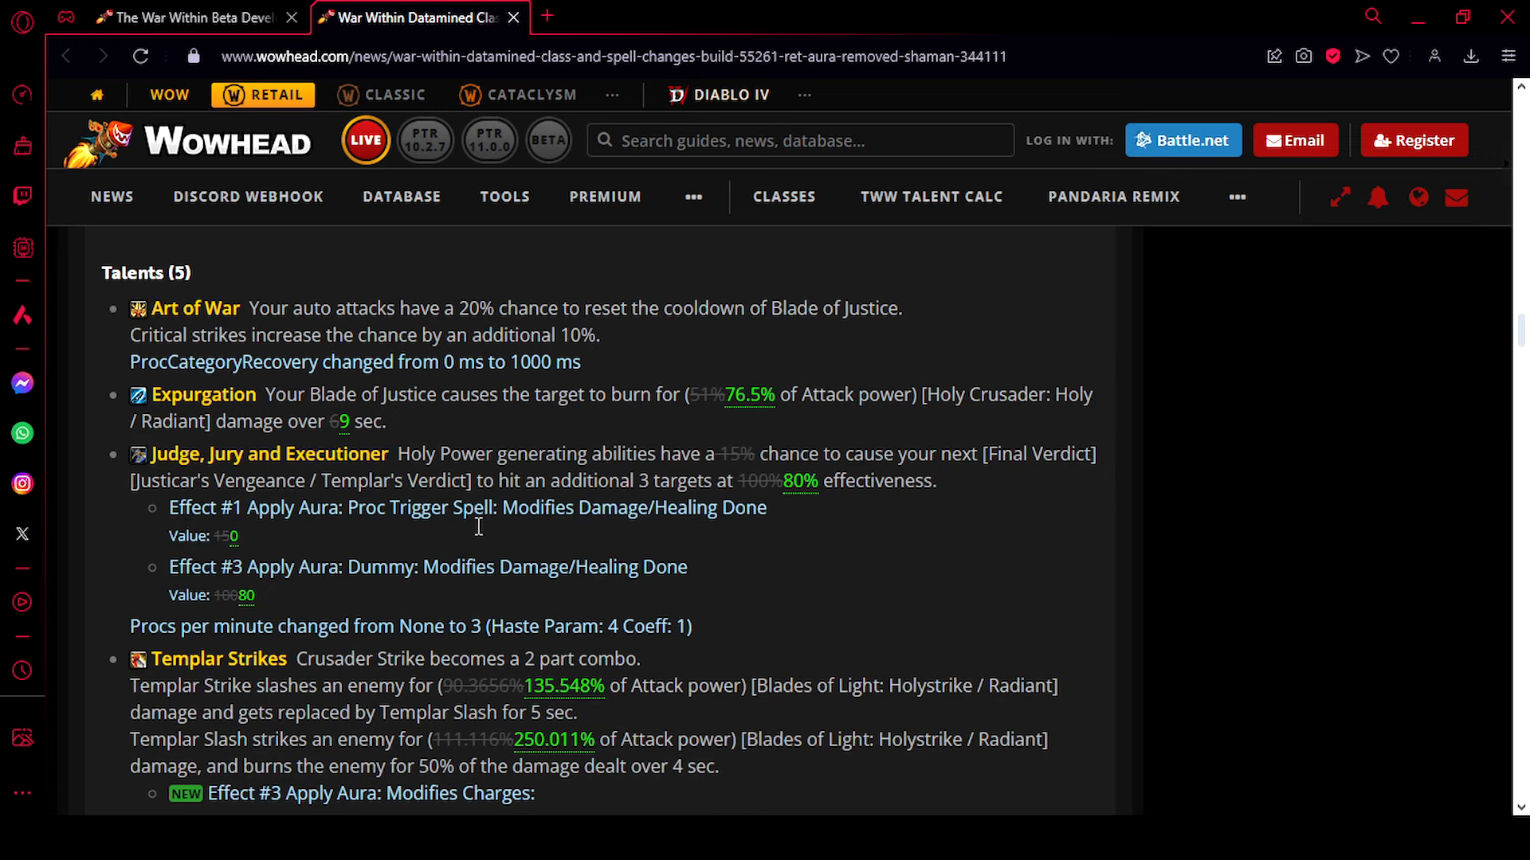
{"action": "mouse_move", "coordinate": [537, 610]}
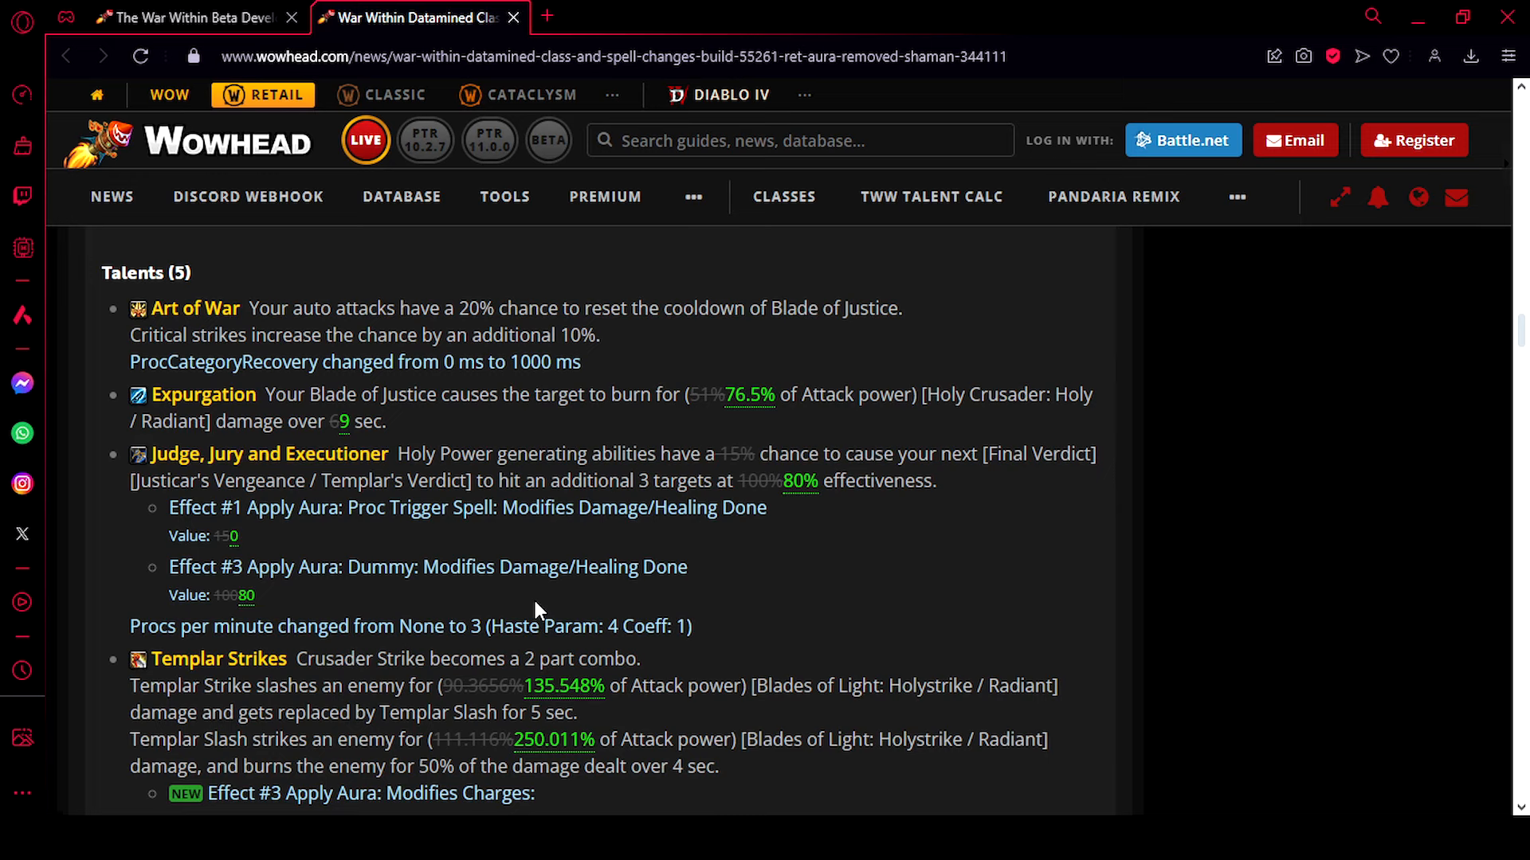
{"action": "mouse_move", "coordinate": [552, 601]}
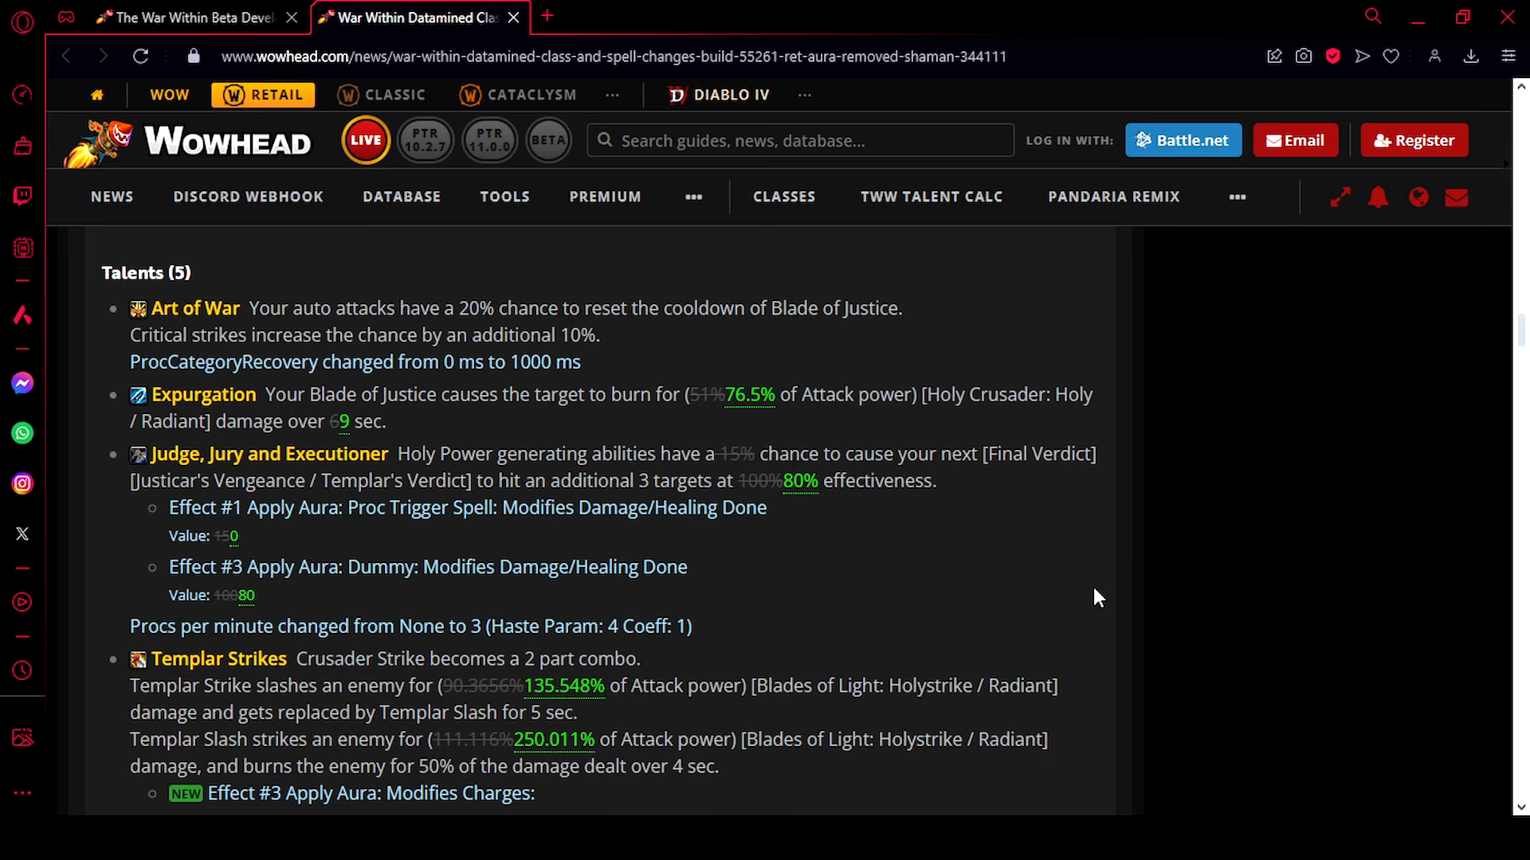
View the Templar Strikes and Vanguard of Justice entries, with Divine Storm stacks cut from 3 to 2
{"action": "scroll", "scroll_direction": "down", "scroll_amount": 3}
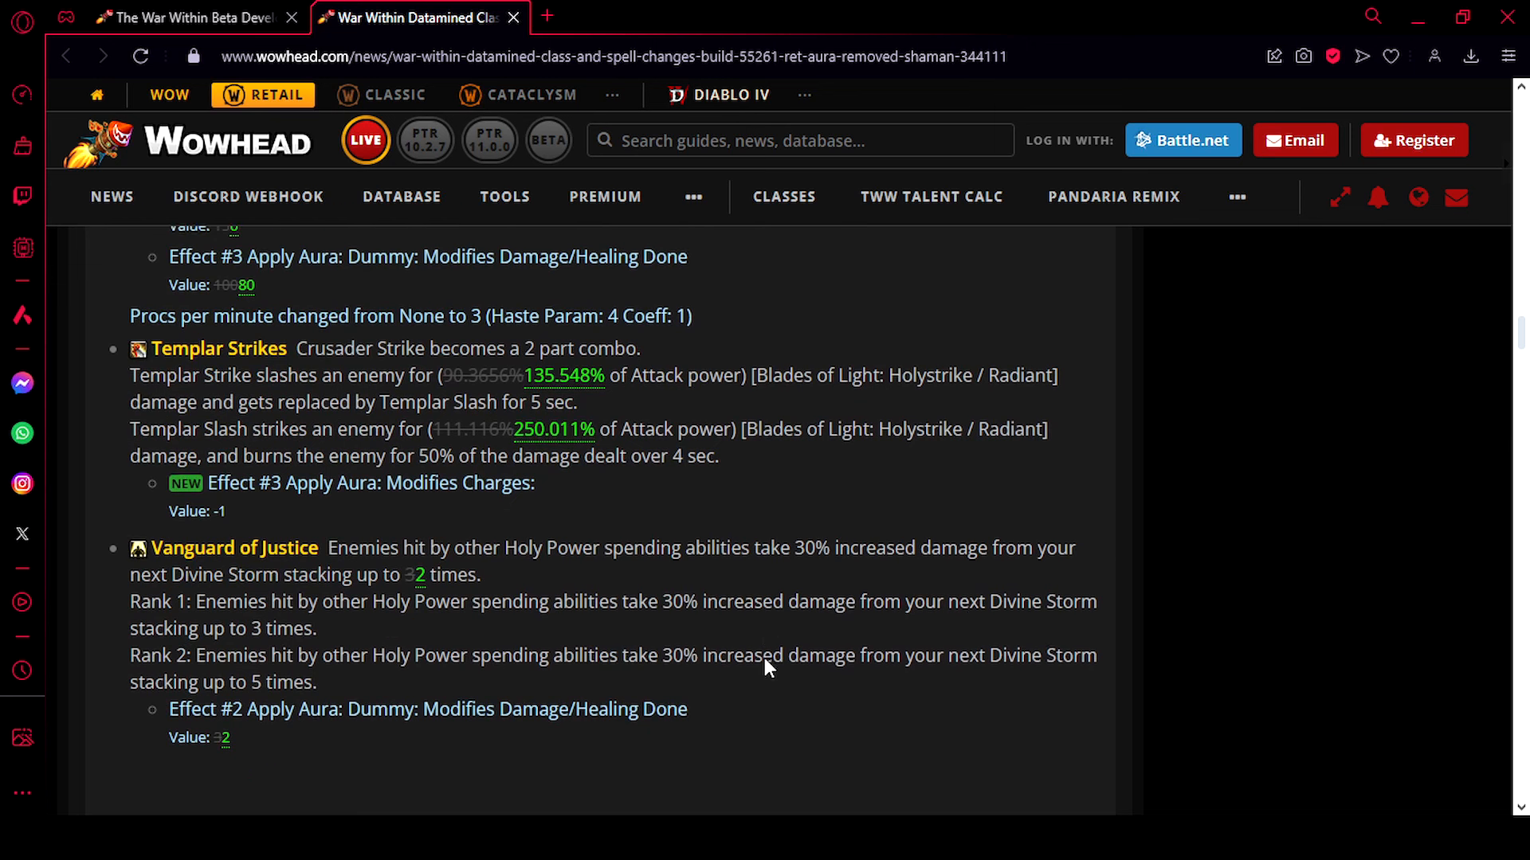
{"action": "scroll", "scroll_direction": "down", "scroll_amount": 3}
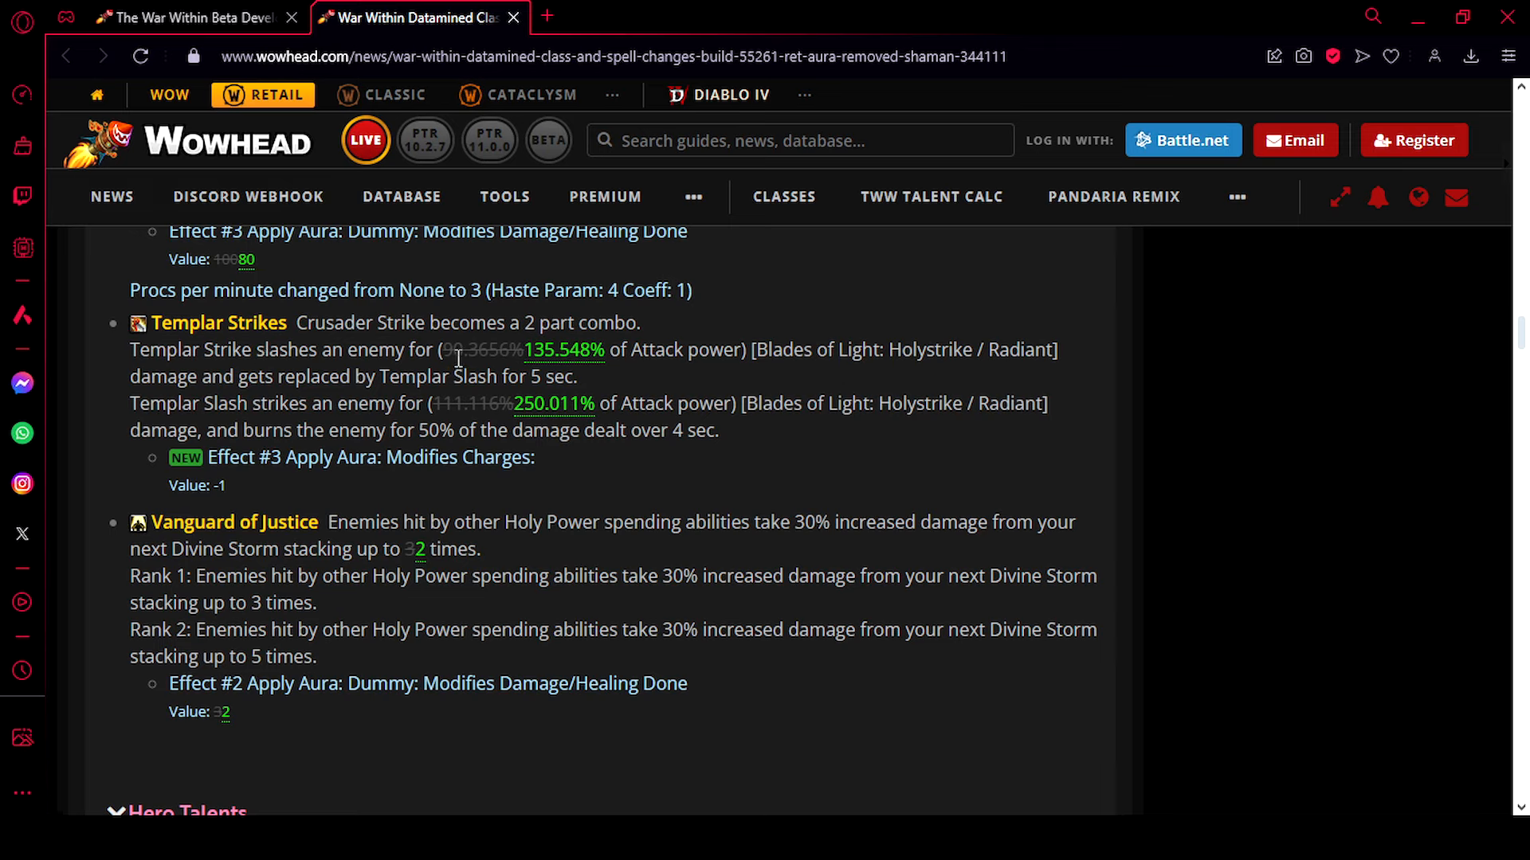
{"action": "mouse_move", "coordinate": [462, 359]}
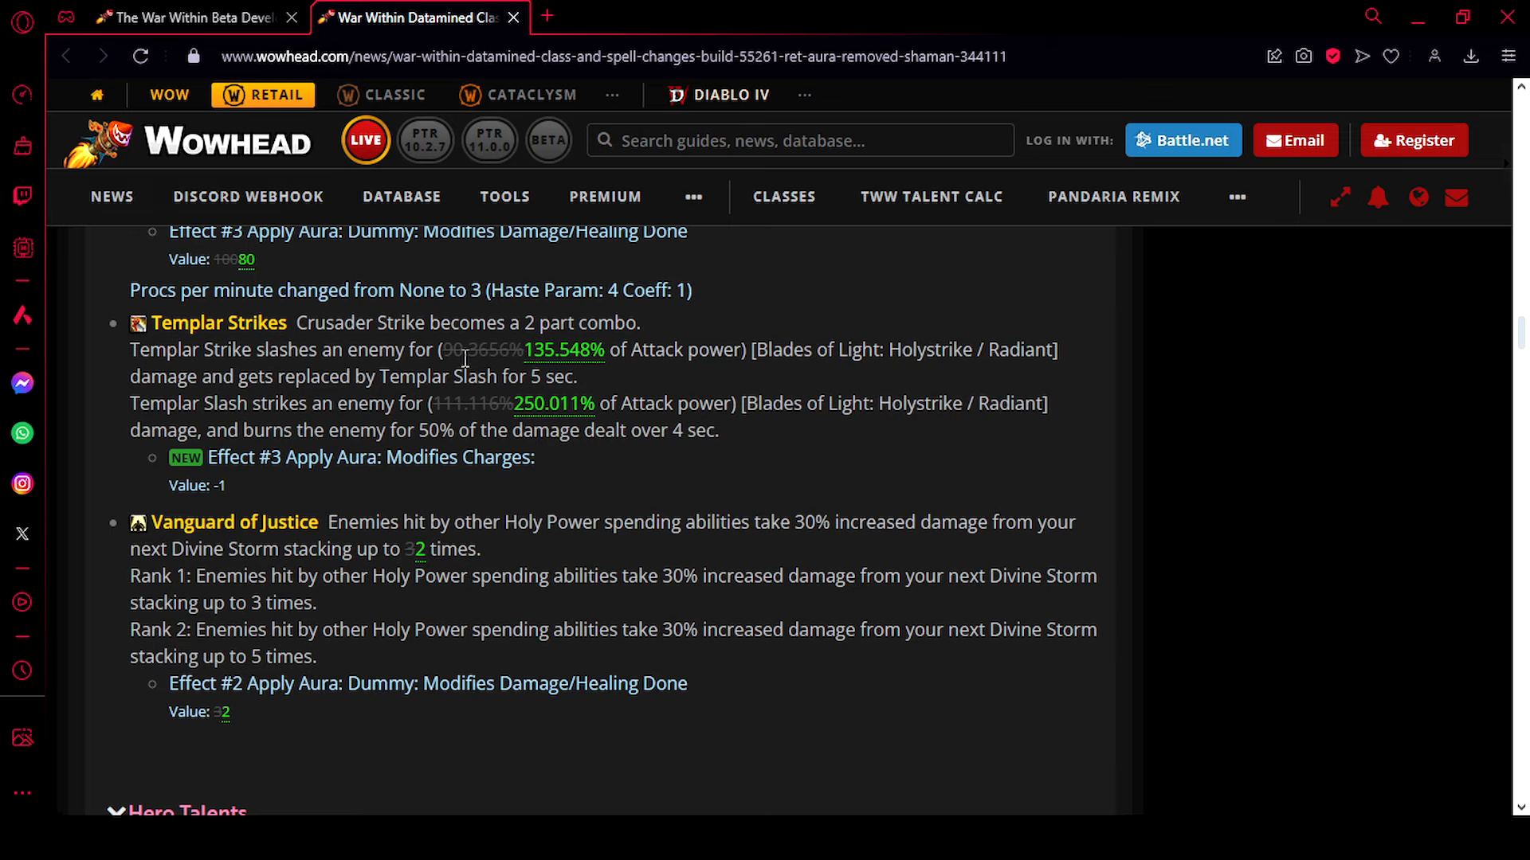
{"action": "mouse_move", "coordinate": [546, 350]}
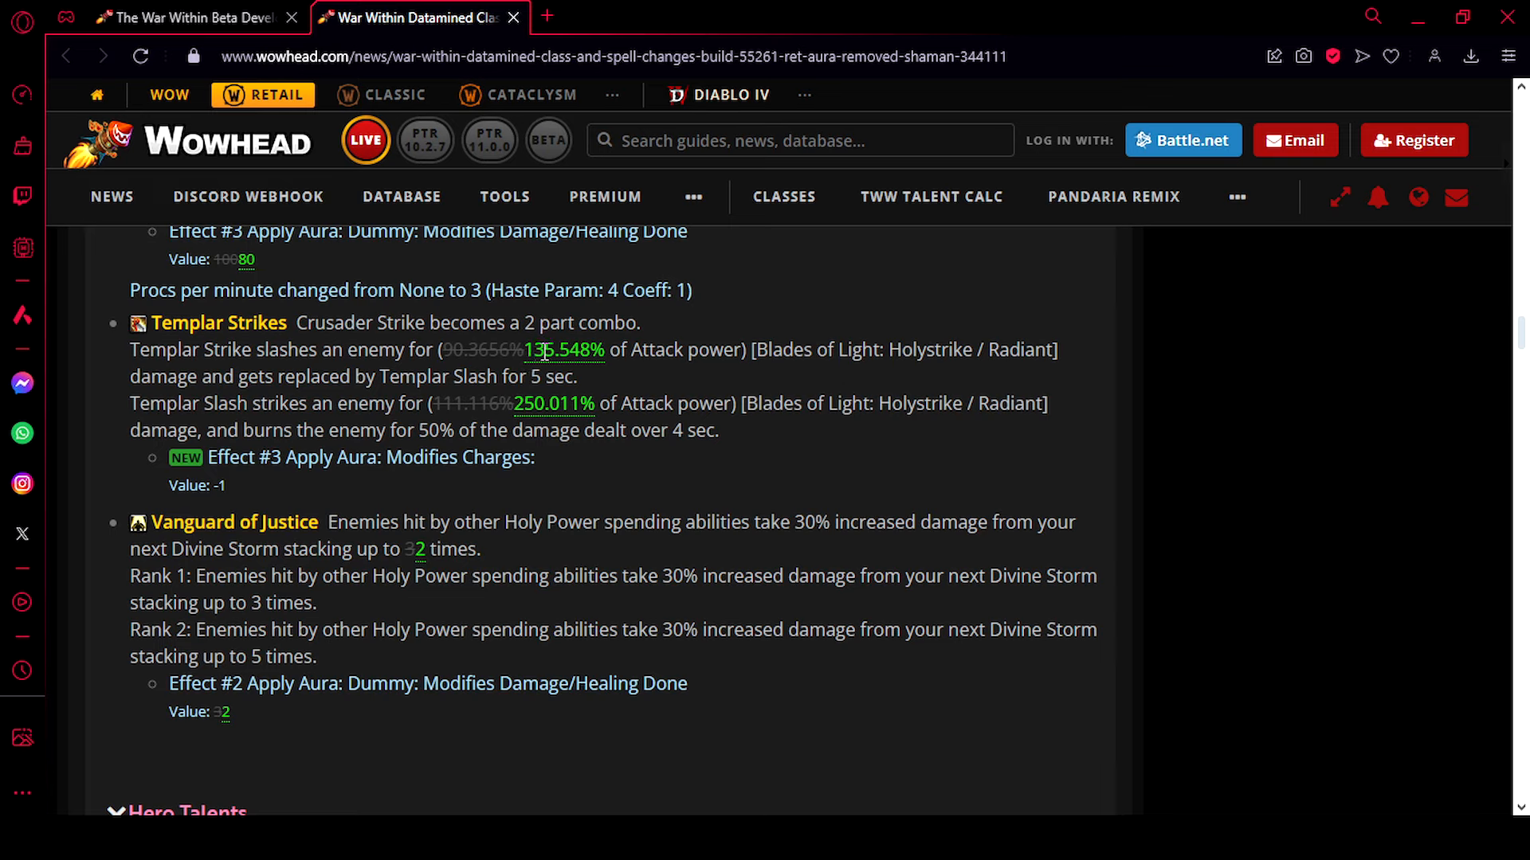
{"action": "mouse_move", "coordinate": [188, 410]}
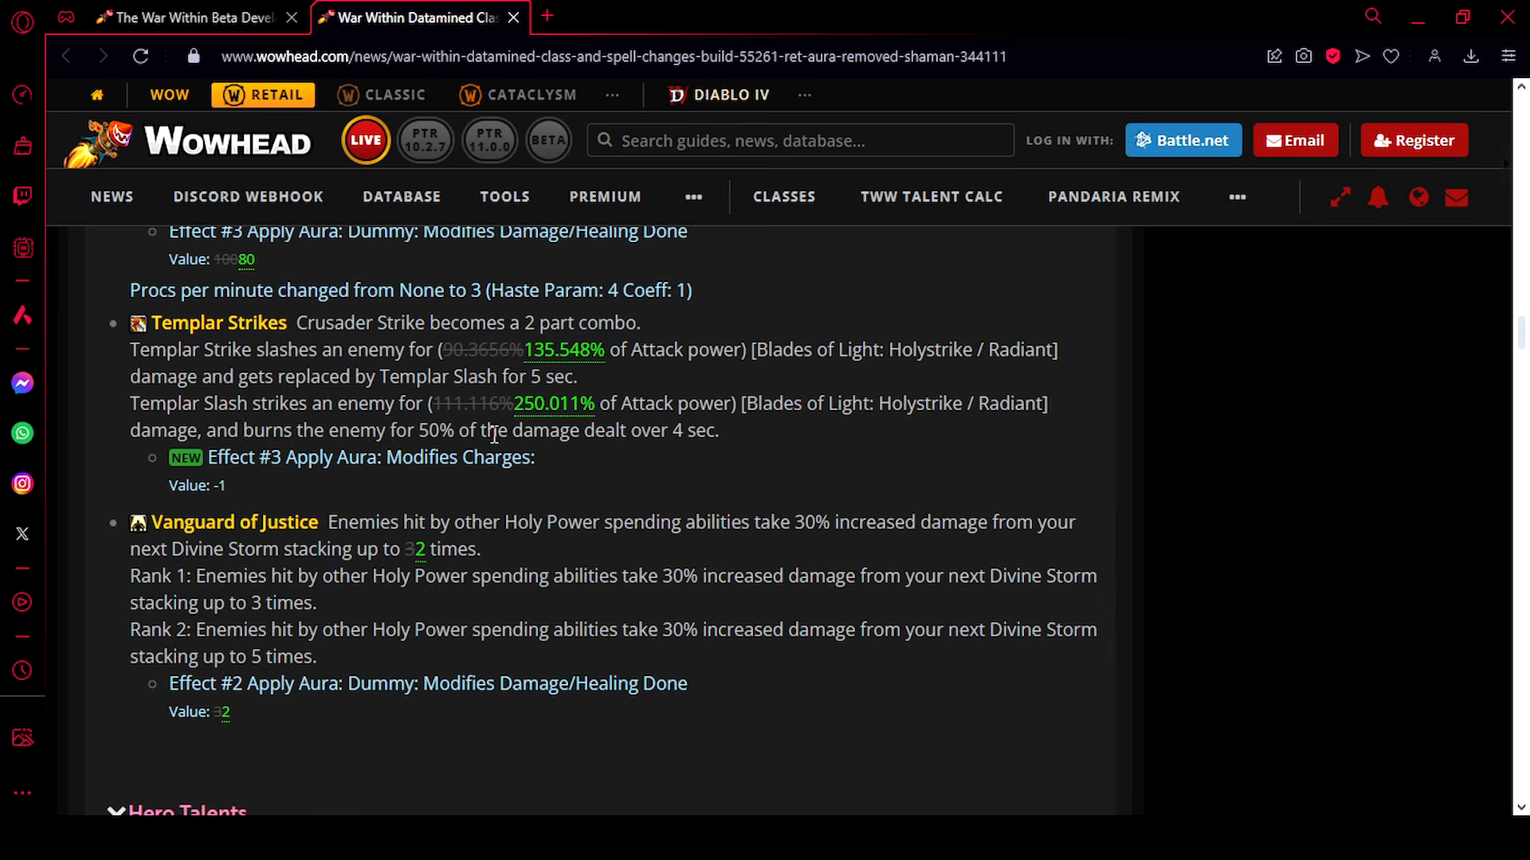
{"action": "left_click", "coordinate": [551, 15]}
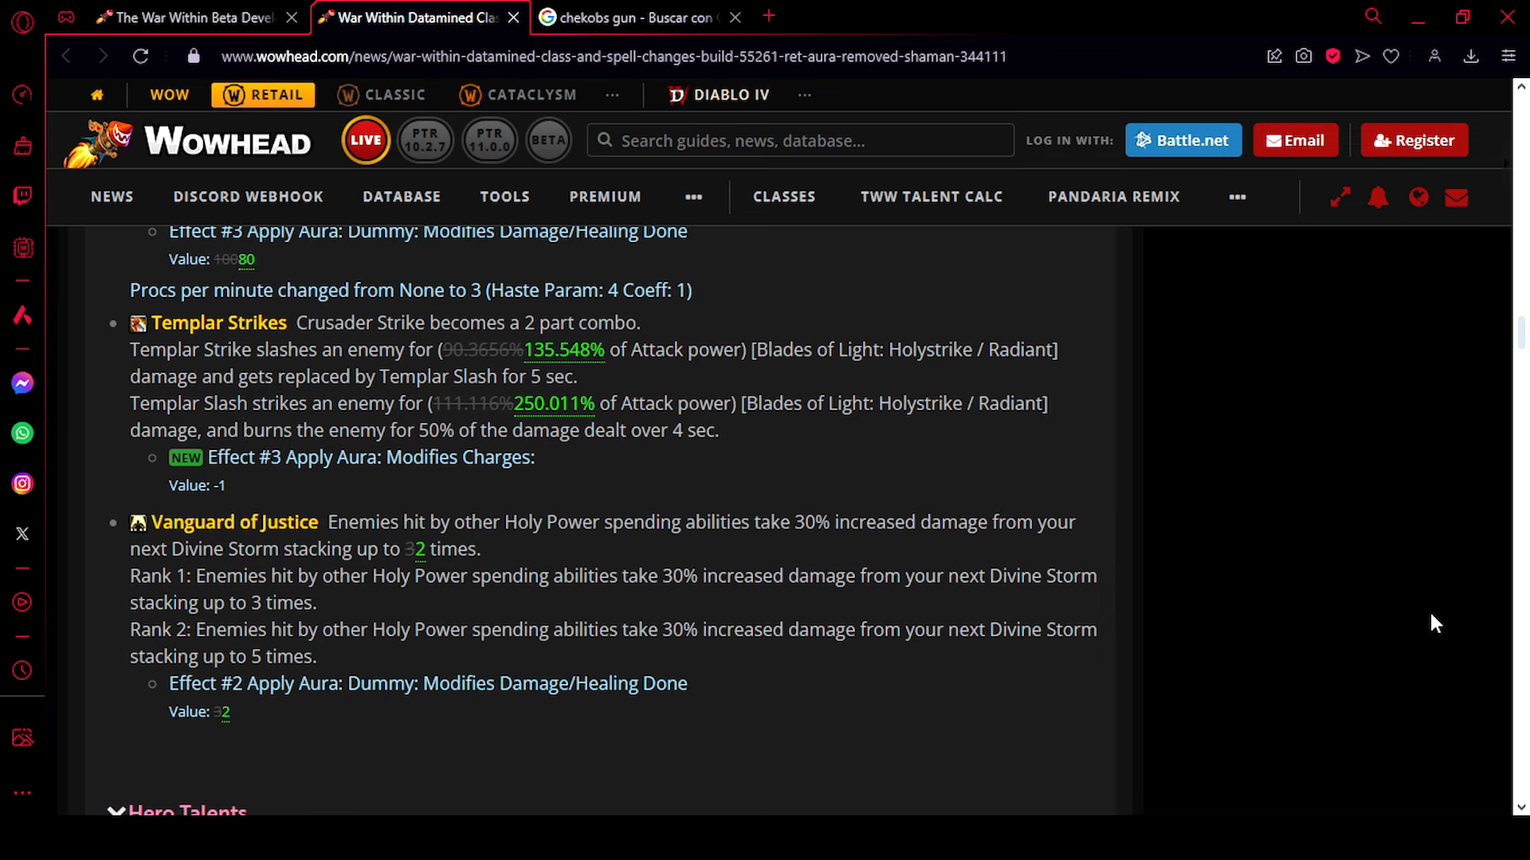
{"action": "mouse_move", "coordinate": [734, 666]}
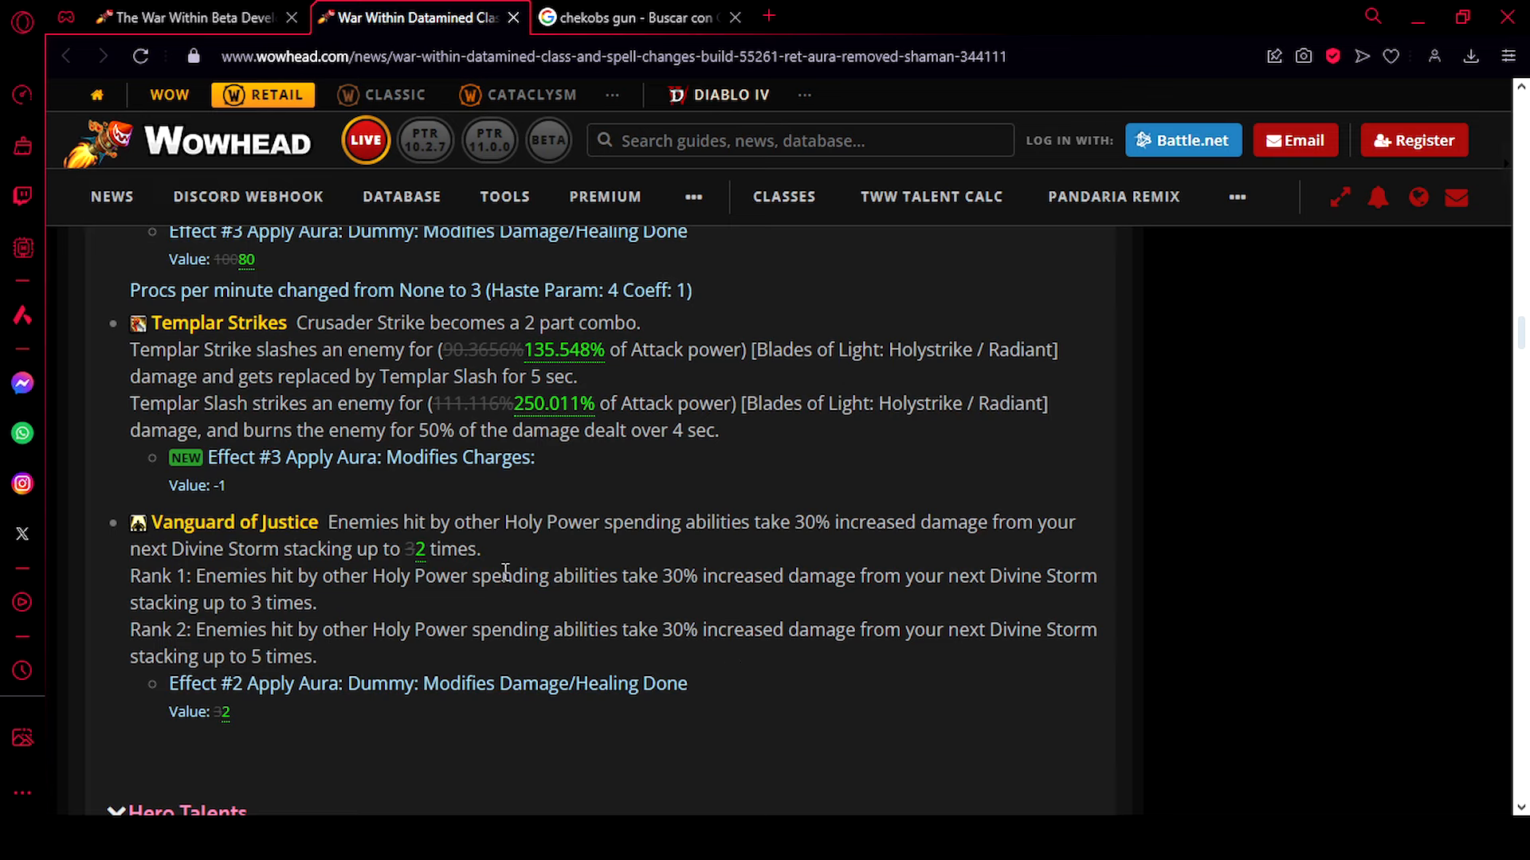
{"action": "mouse_move", "coordinate": [647, 546]}
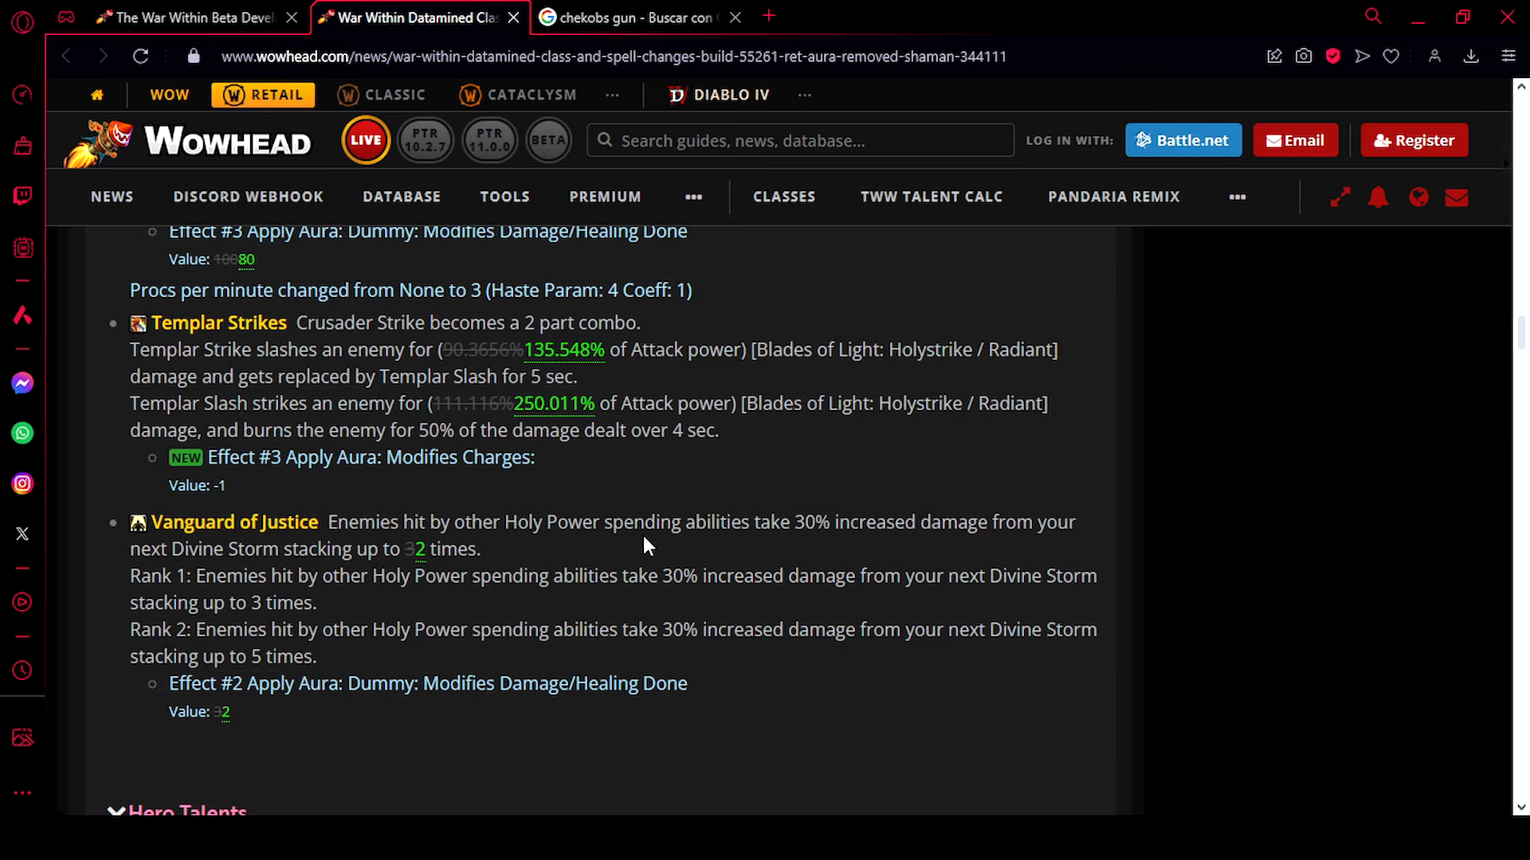
{"action": "mouse_move", "coordinate": [412, 548]}
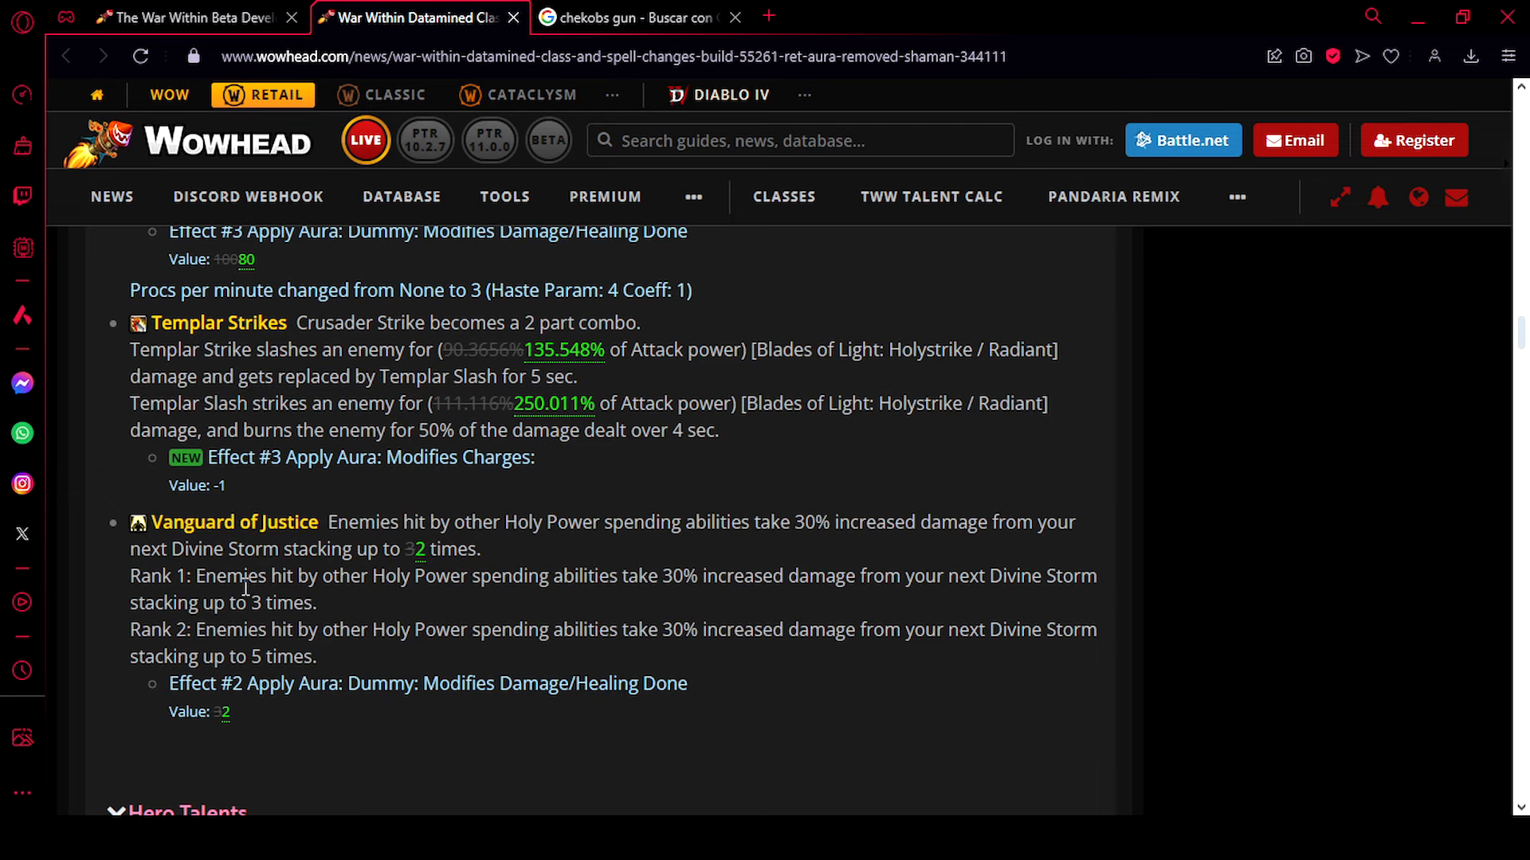
{"action": "mouse_move", "coordinate": [195, 588]}
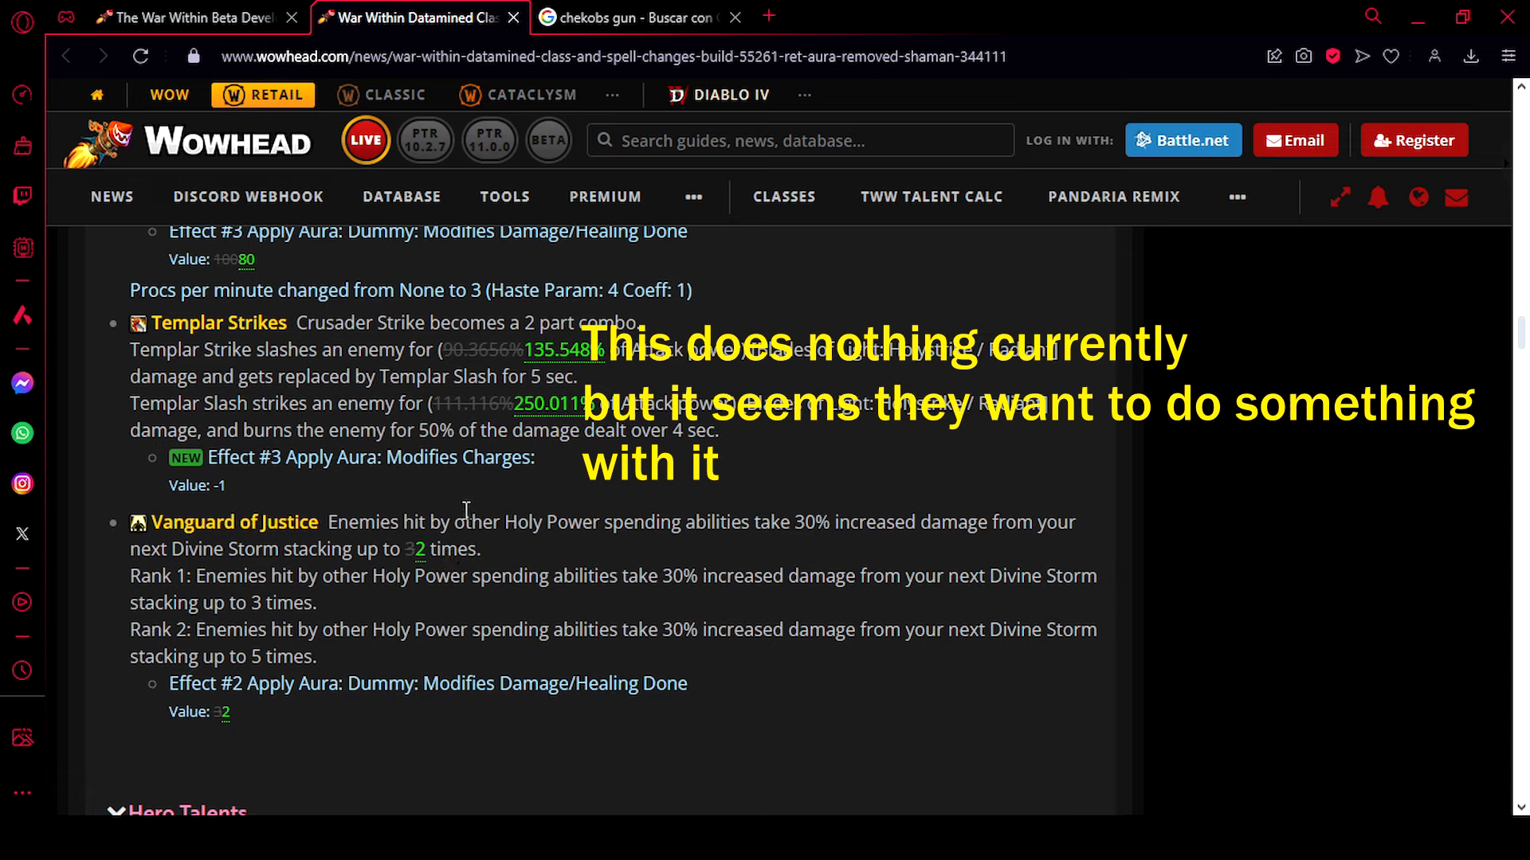
{"action": "mouse_move", "coordinate": [437, 576]}
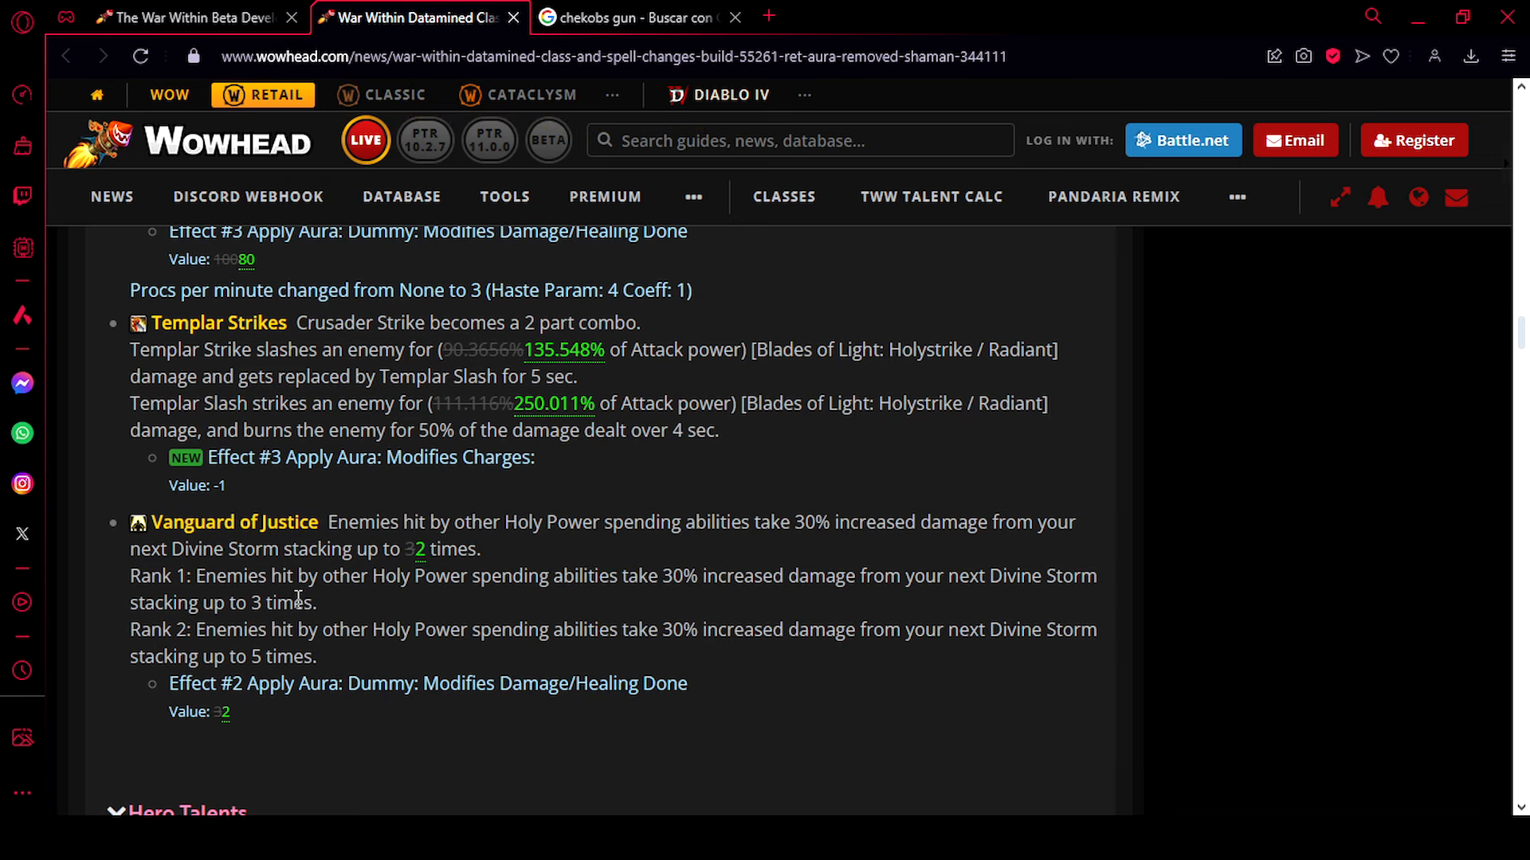
{"action": "mouse_move", "coordinate": [325, 615]}
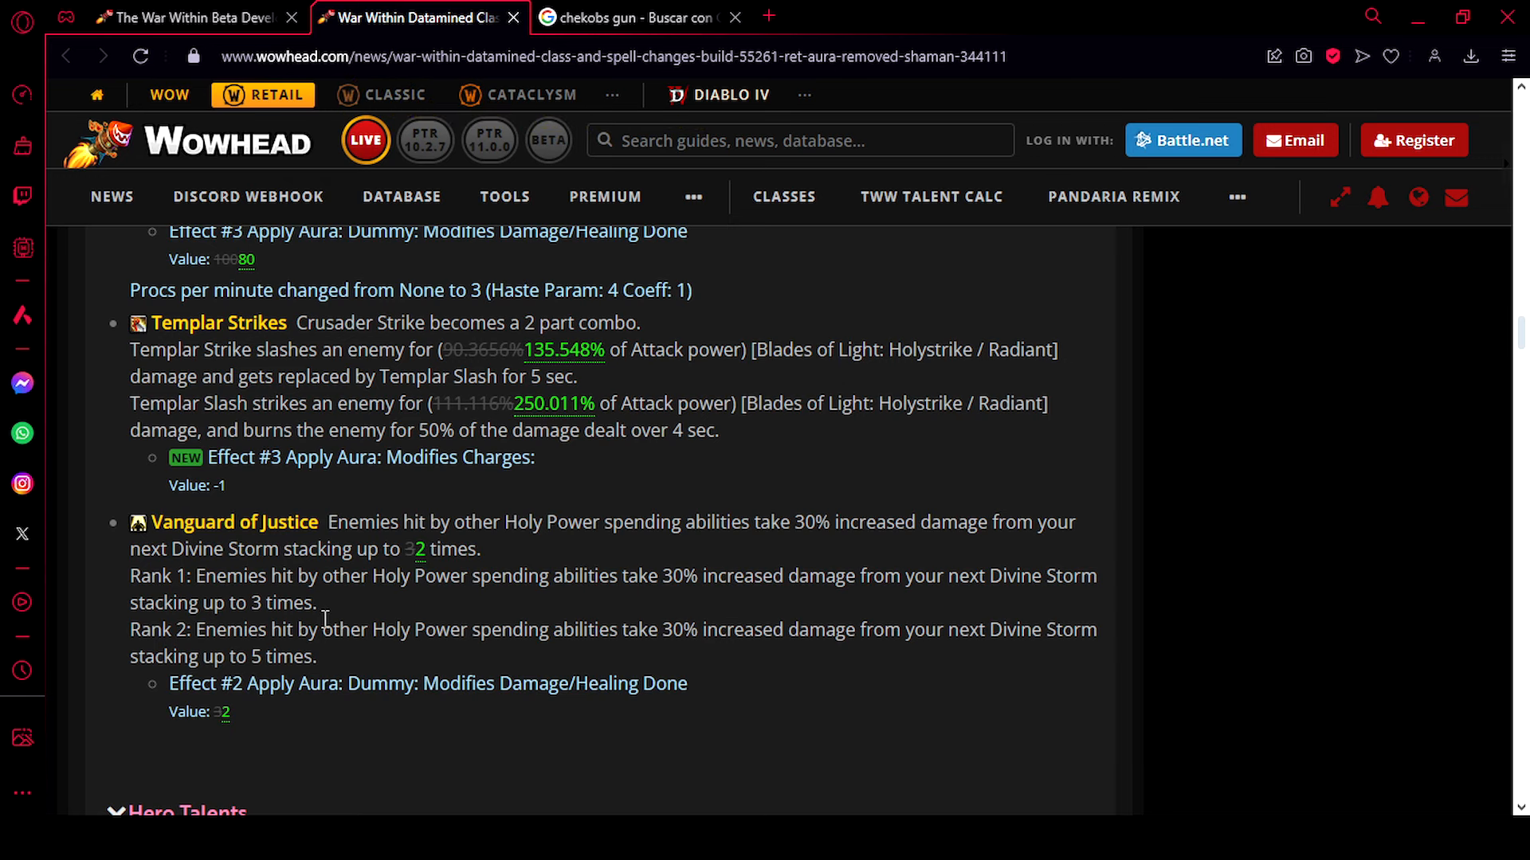